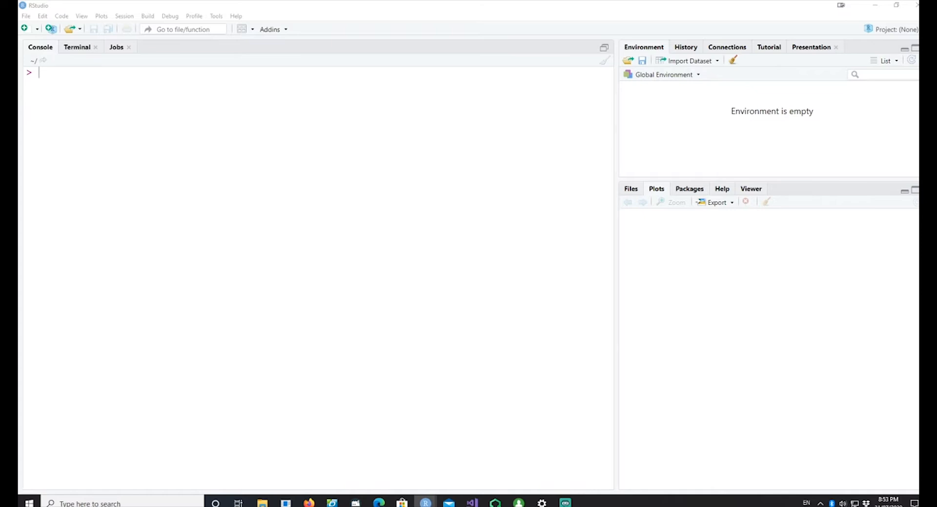
Create a new blank R script from the File menu.
{"action": "left_click", "coordinate": [26, 16]}
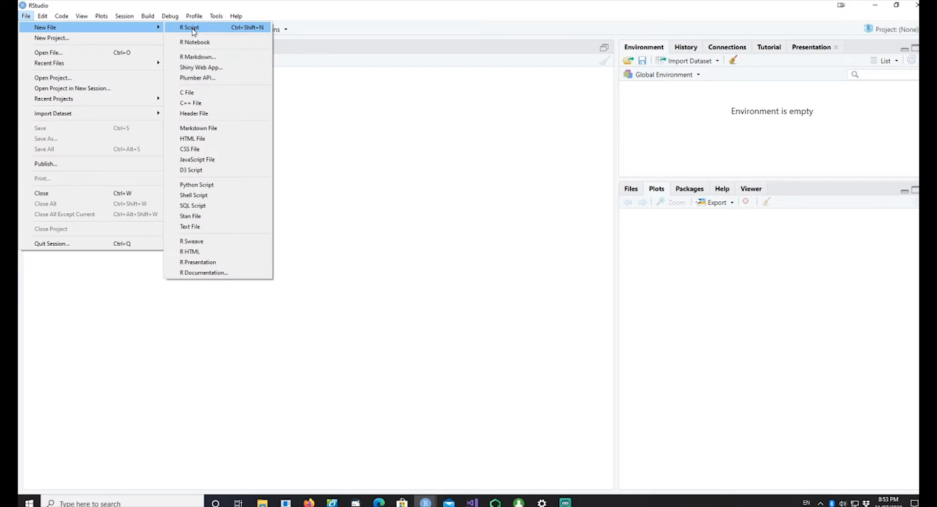
{"action": "left_click", "coordinate": [189, 27]}
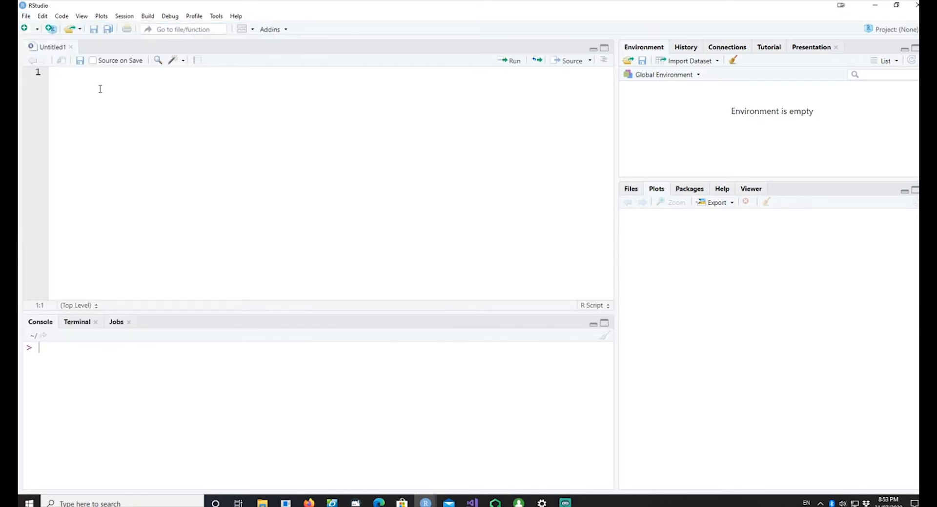
Write library(ggplot2), p1 <- ggplot(data = mpg), a geom_point(aes(x = class, y = hwy)) layer, and pl.
{"action": "type", "text": "library(ggplot2)"}
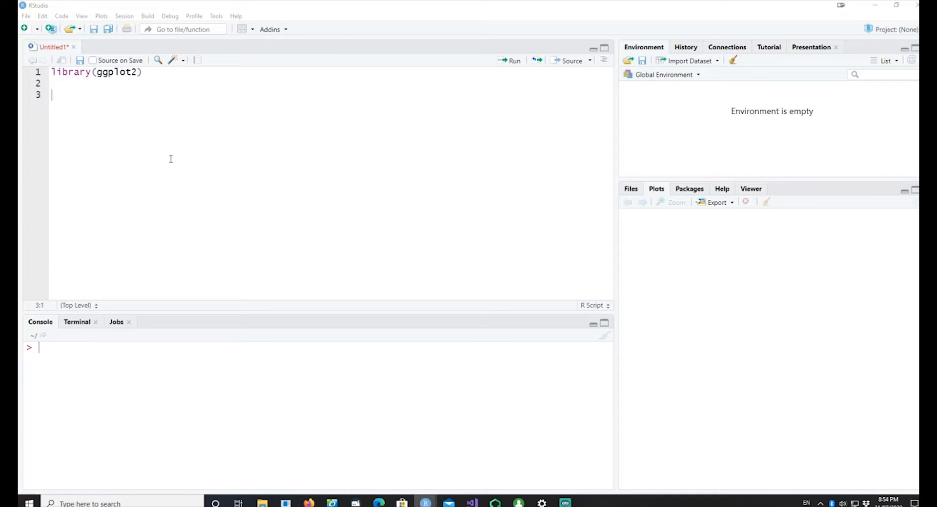
{"action": "type", "text": "p1 <- ggplot(data = mpg)"}
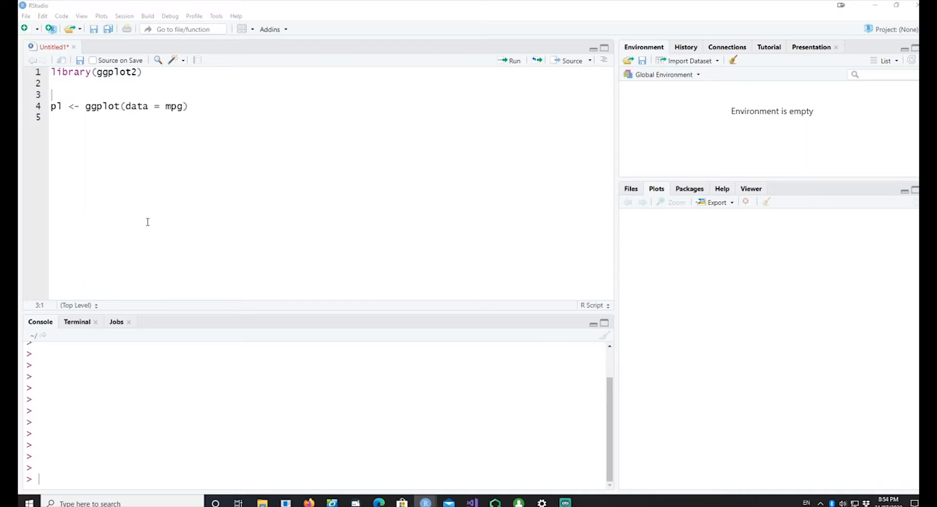
{"action": "type", "text": "p1 <- p1 +geom_point(aes(x = class, y = hwy))"}
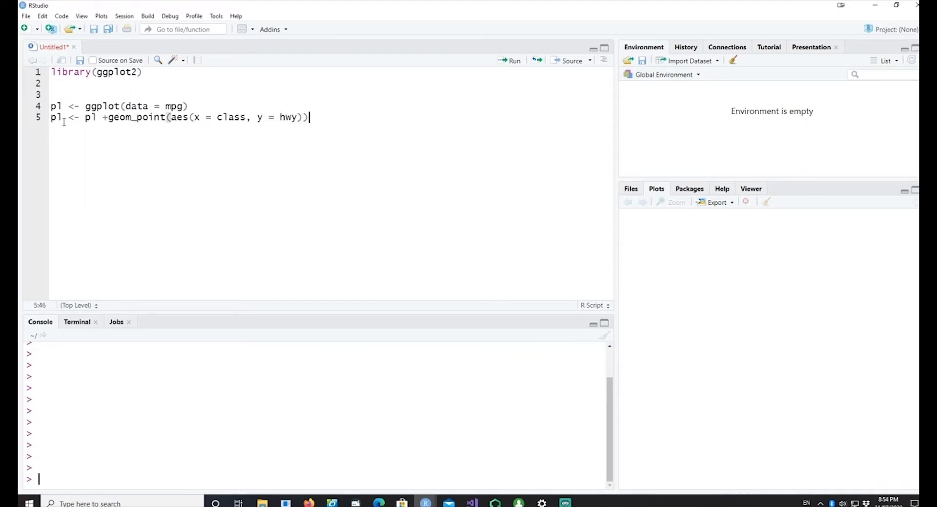
{"action": "left_click", "coordinate": [107, 117]}
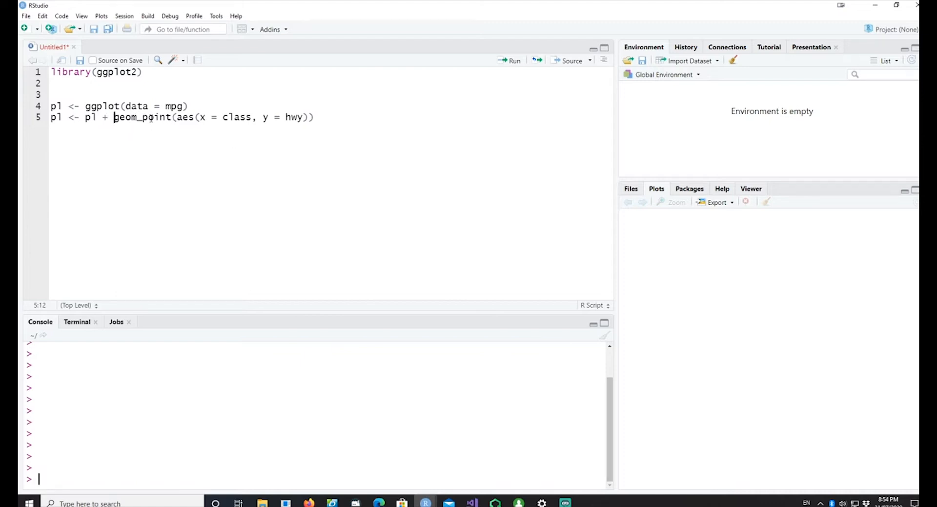
{"action": "left_click", "coordinate": [317, 117]}
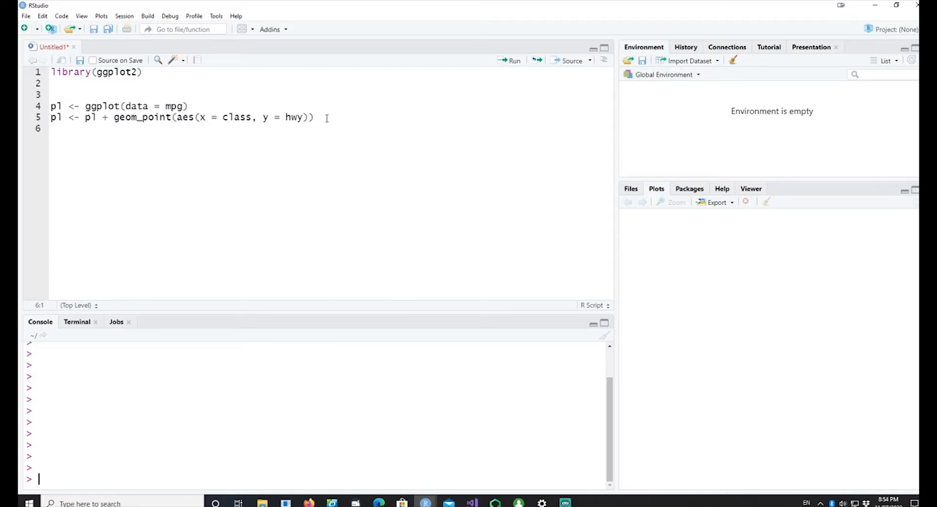
{"action": "type", "text": "pl"}
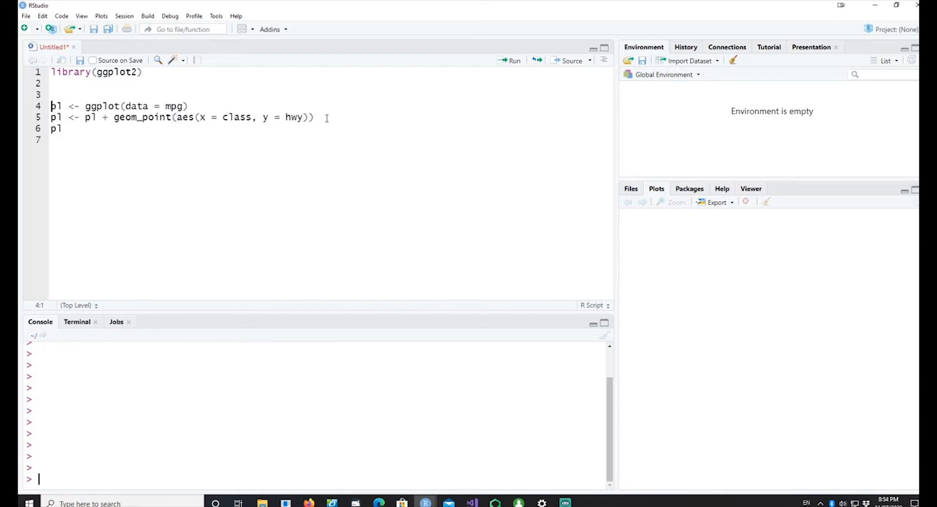
Run the script to draw the hwy-by-class scatter plot.
{"action": "left_click", "coordinate": [513, 60]}
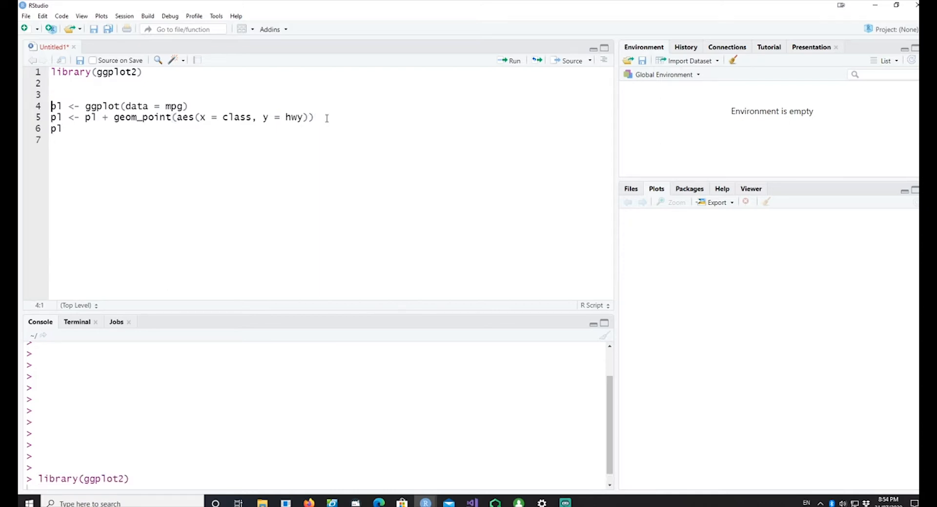
{"action": "left_click", "coordinate": [511, 61]}
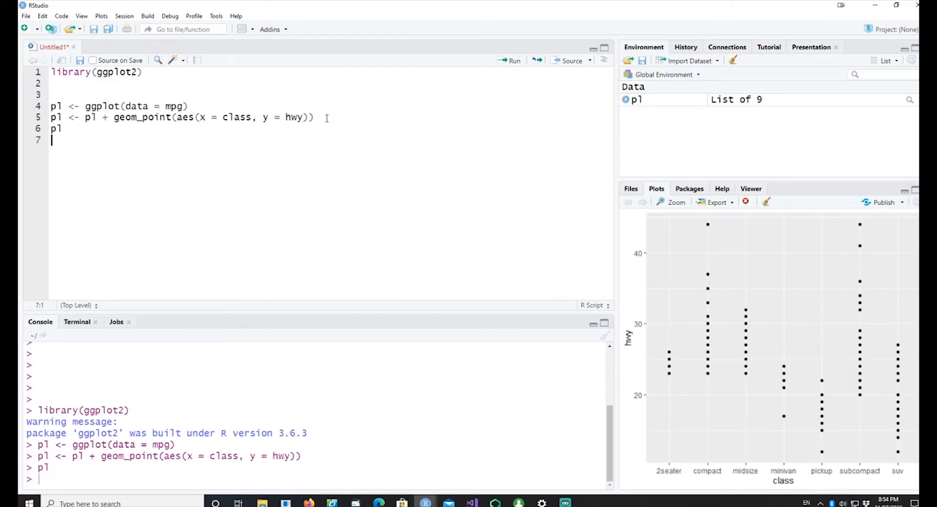
{"action": "mouse_move", "coordinate": [695, 334]}
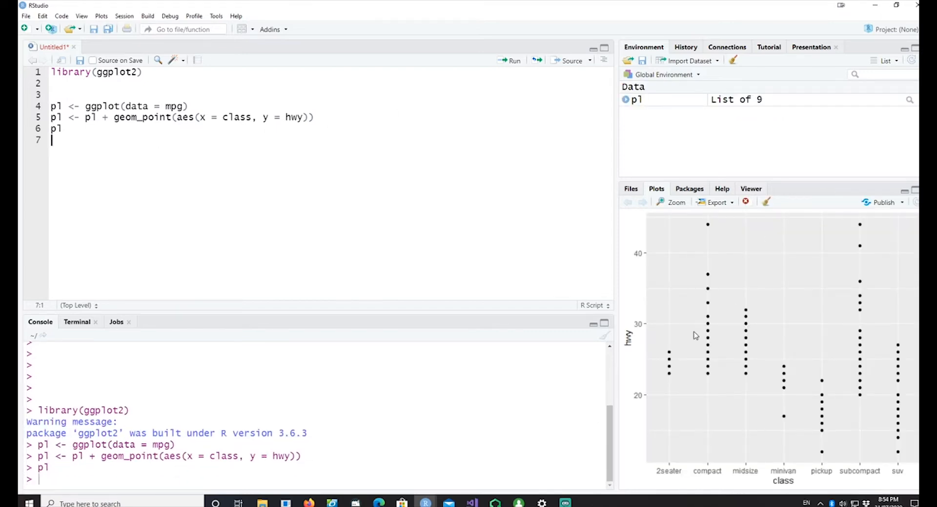
{"action": "mouse_move", "coordinate": [656, 349]}
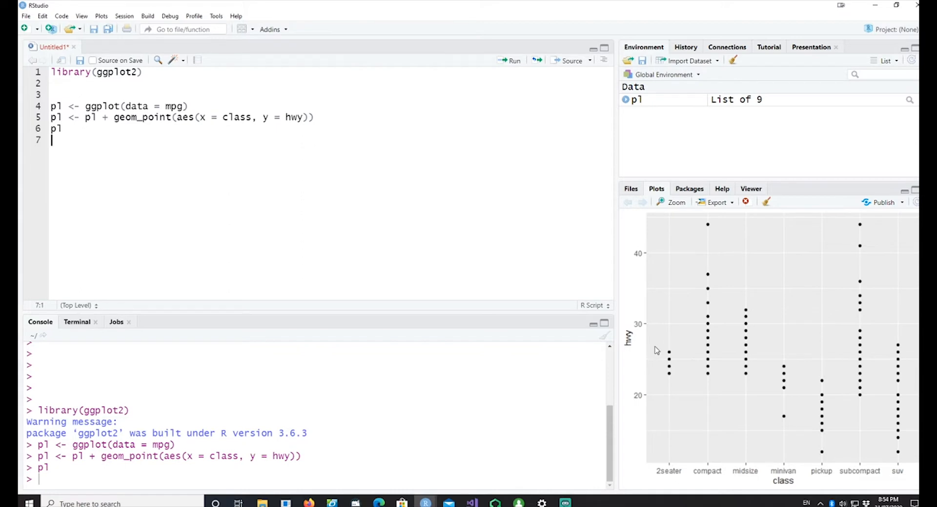
{"action": "mouse_move", "coordinate": [679, 473]}
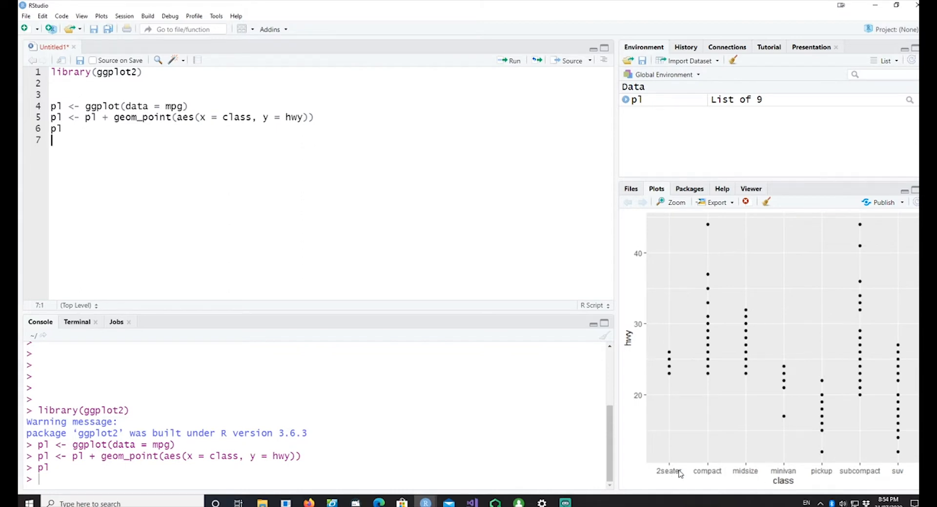
{"action": "mouse_move", "coordinate": [647, 411]}
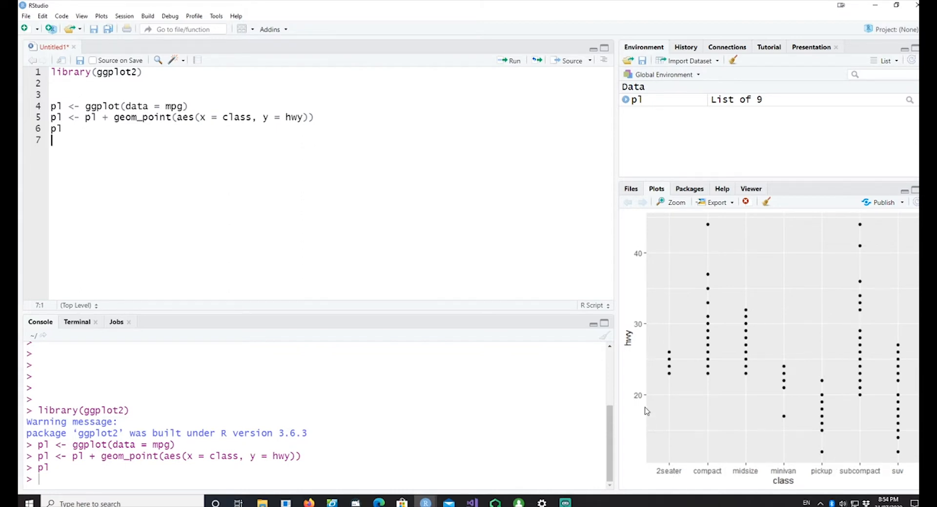
{"action": "mouse_move", "coordinate": [661, 327]}
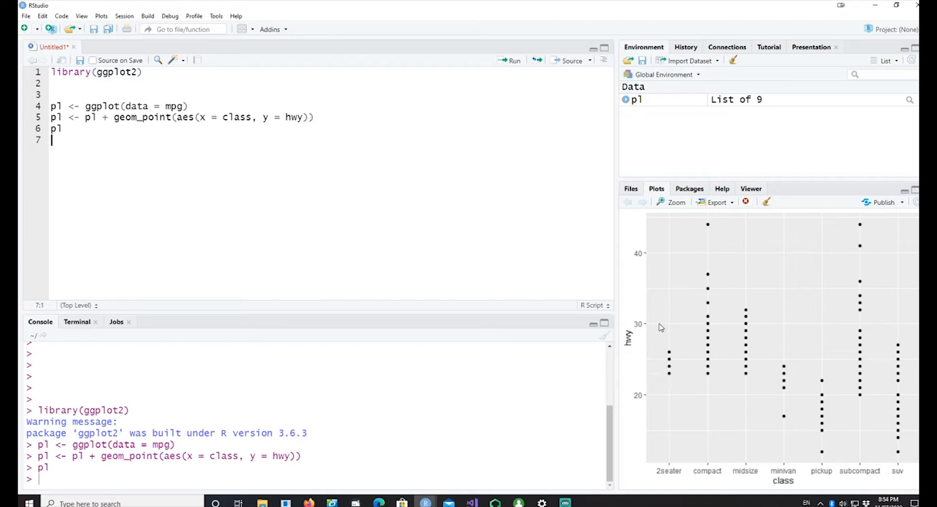
{"action": "mouse_move", "coordinate": [672, 381]}
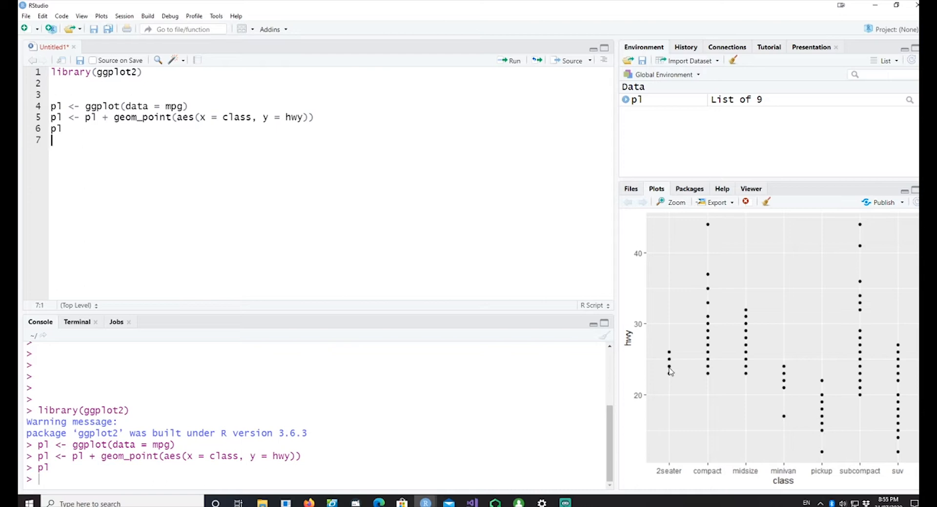
{"action": "mouse_move", "coordinate": [709, 230]}
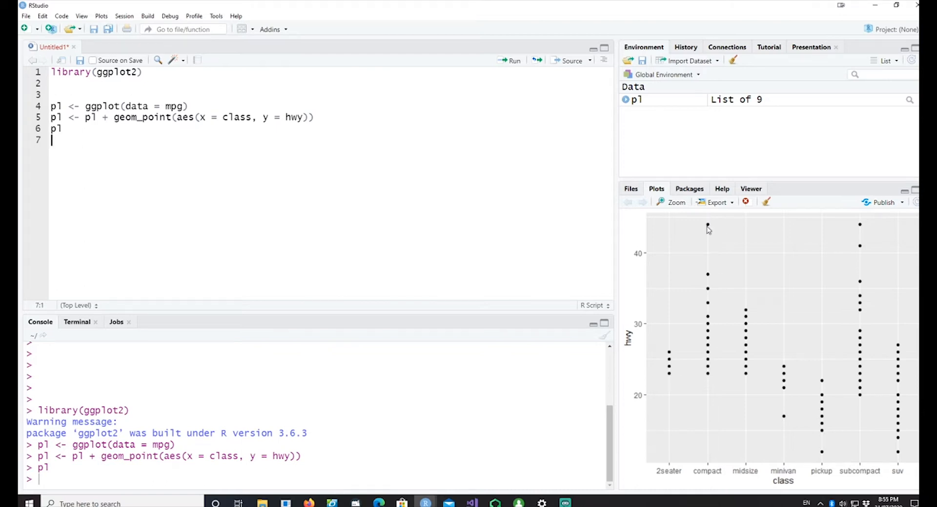
{"action": "mouse_move", "coordinate": [671, 378]}
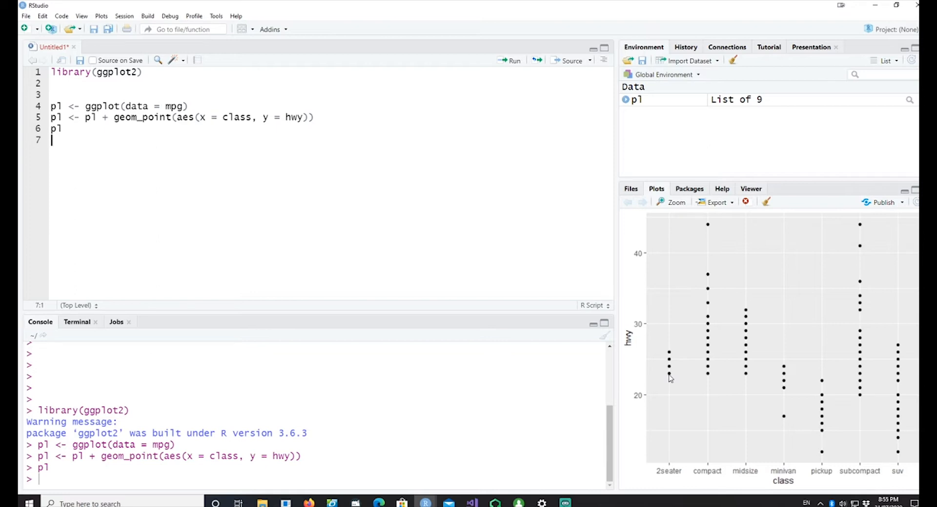
{"action": "mouse_move", "coordinate": [675, 373]}
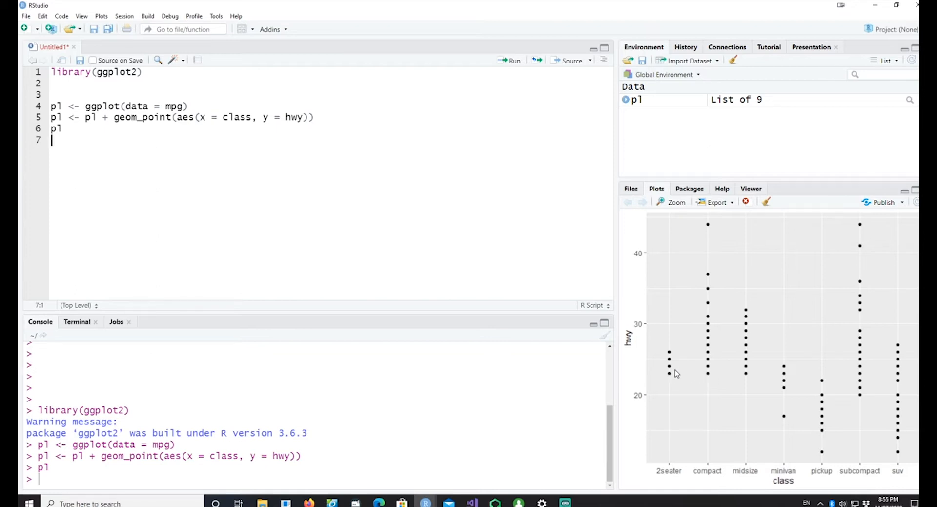
{"action": "mouse_move", "coordinate": [657, 365]}
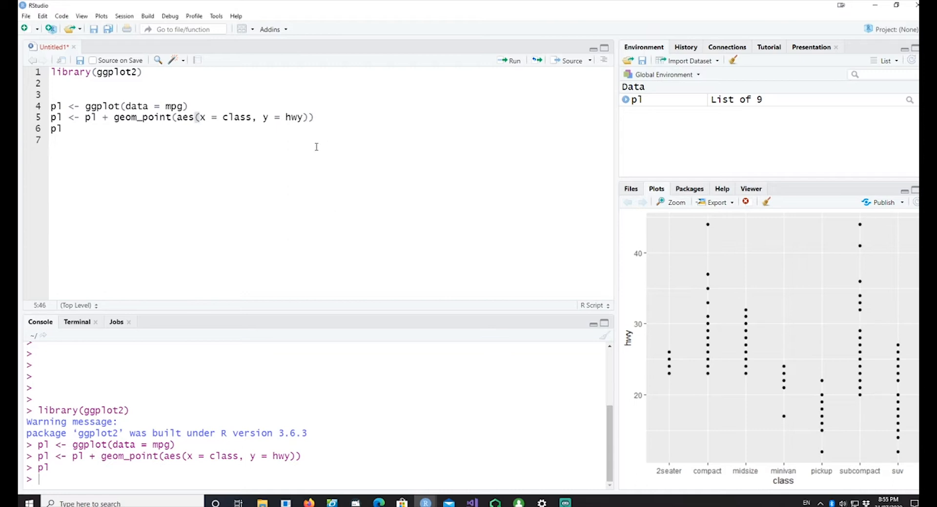
Add alpha = 0.2 to geom_point and rerun the plot code.
{"action": "type", "text": ", alpha = 0.2"}
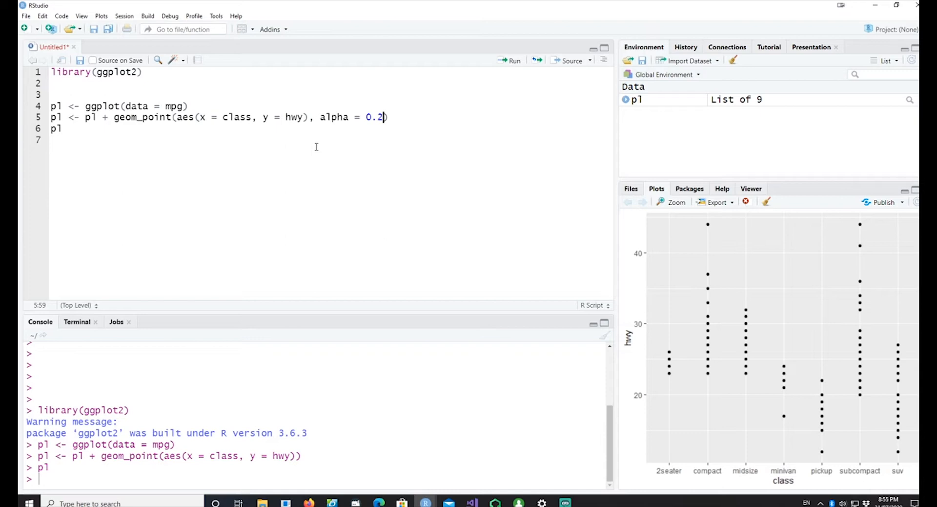
{"action": "left_click", "coordinate": [509, 60]}
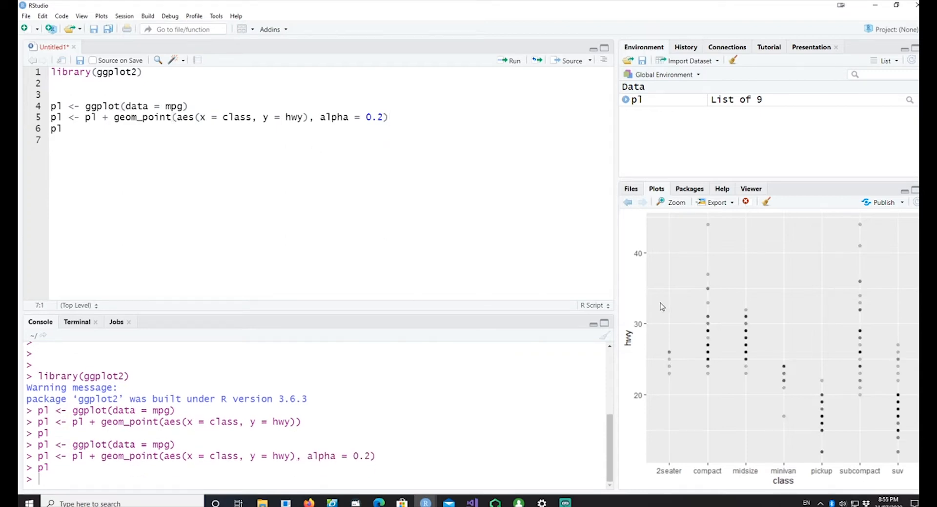
{"action": "mouse_move", "coordinate": [709, 357]}
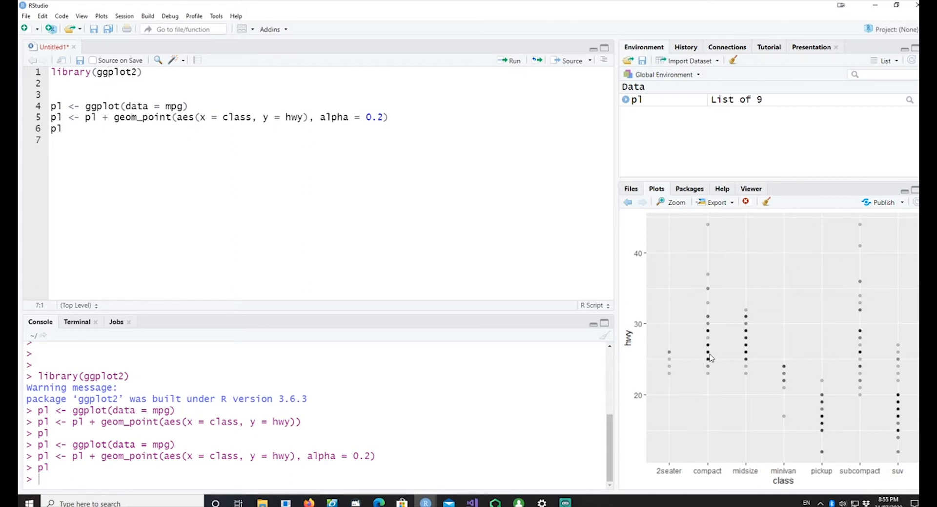
{"action": "mouse_move", "coordinate": [786, 424]}
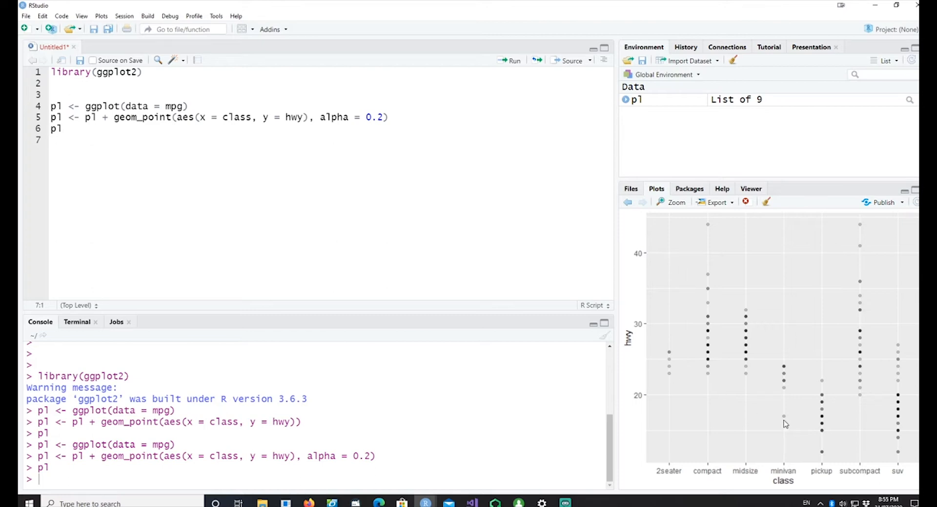
{"action": "mouse_move", "coordinate": [672, 378]}
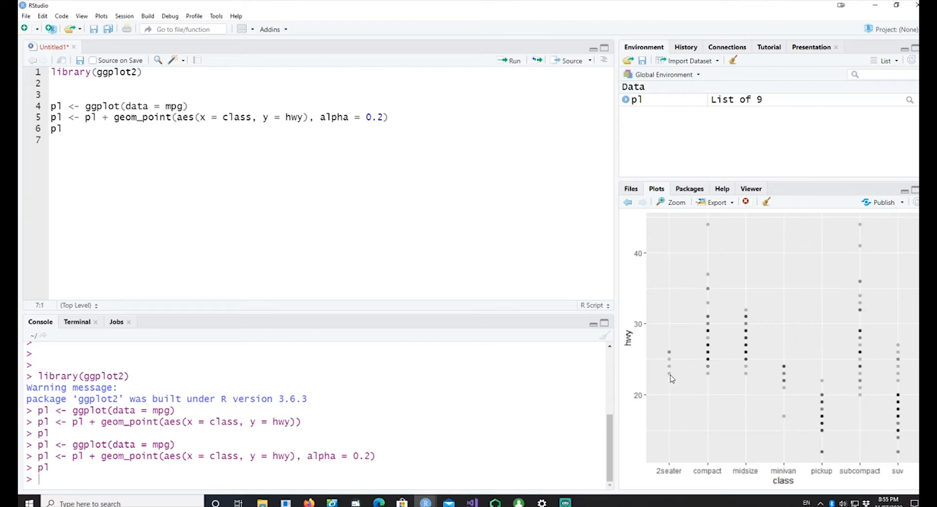
{"action": "mouse_move", "coordinate": [724, 379]}
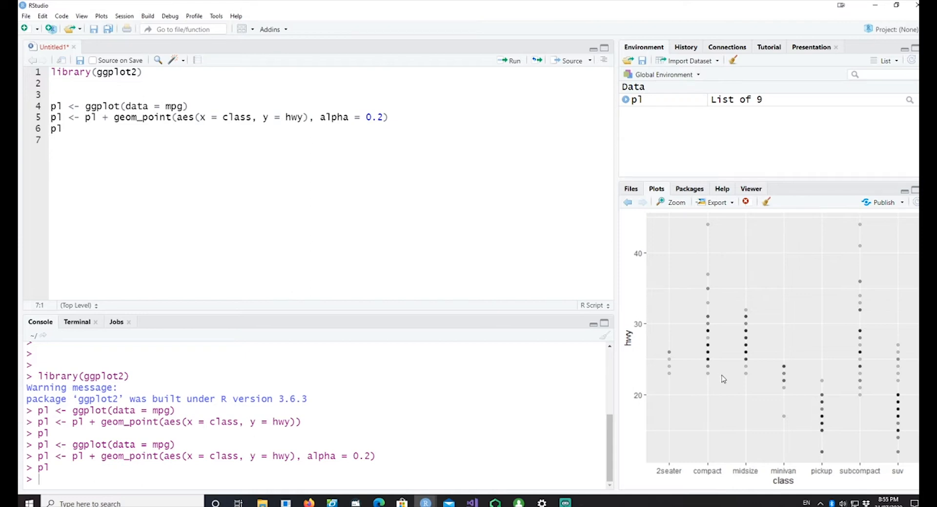
{"action": "mouse_move", "coordinate": [722, 360]}
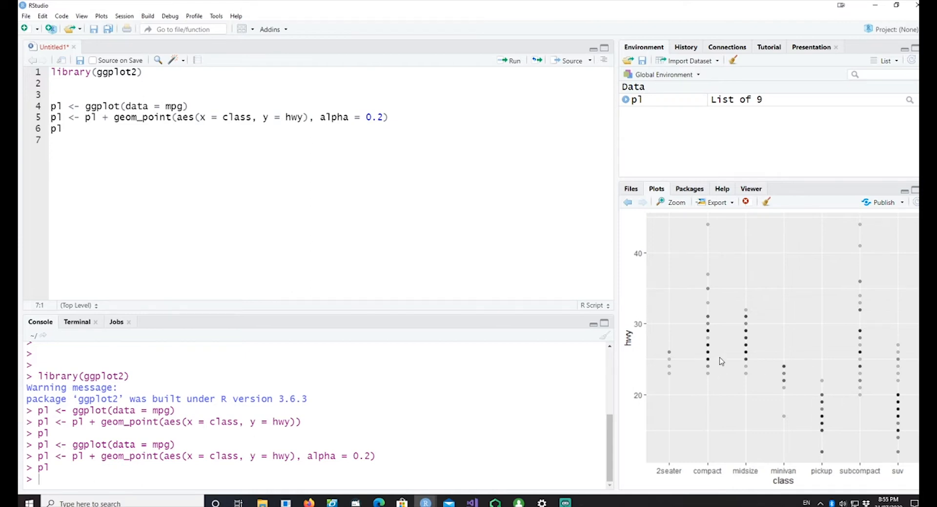
{"action": "mouse_move", "coordinate": [713, 367]}
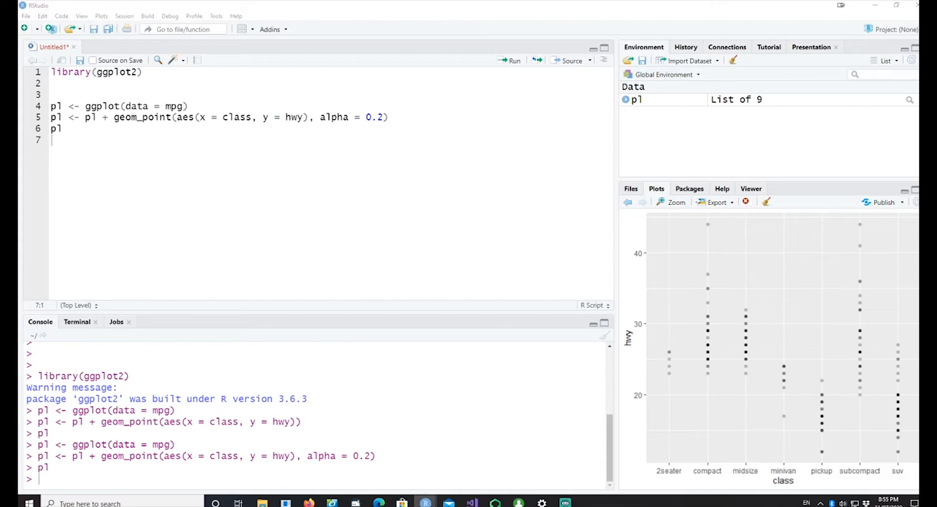
{"action": "mouse_move", "coordinate": [108, 40]}
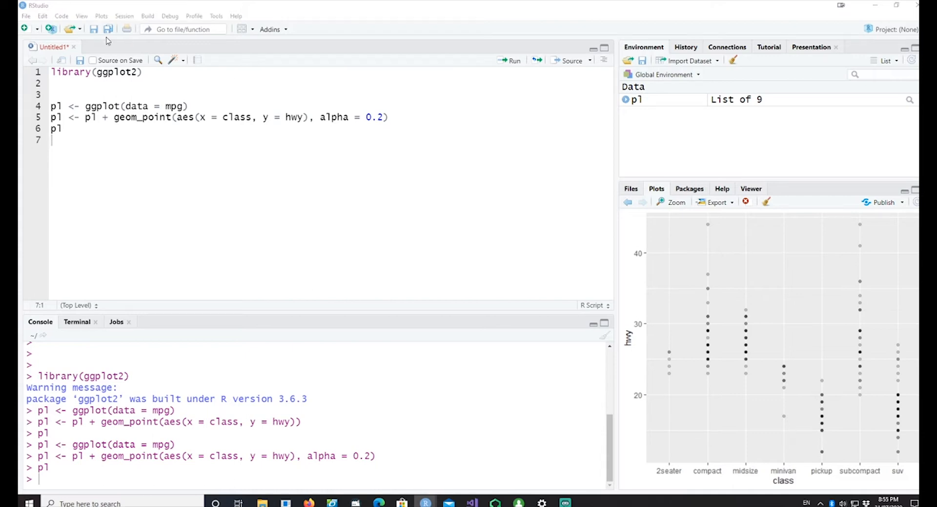
Add a p1 <- p1 + theme_classic() line after geom_point and rerun the plot.
{"action": "key", "text": "Return"}
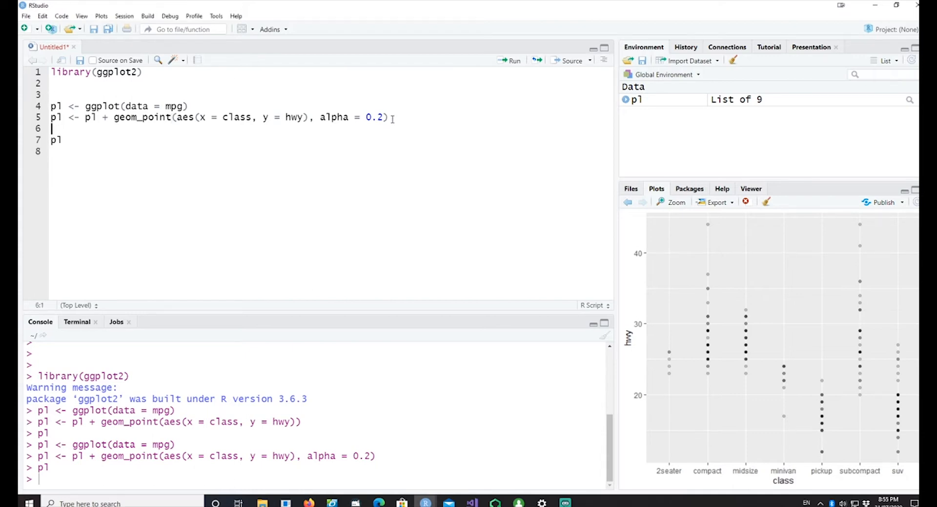
{"action": "type", "text": "p1 <- p1 + theme_classic()"}
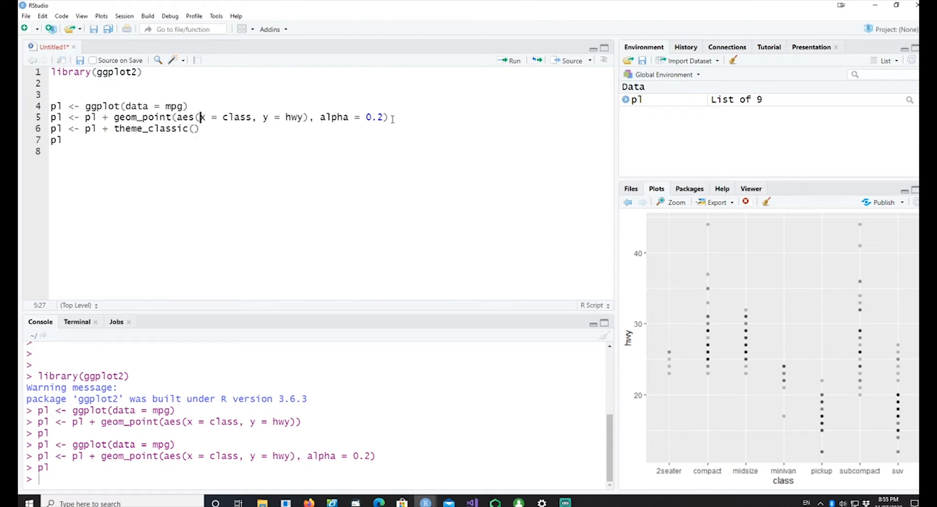
{"action": "left_click", "coordinate": [512, 59]}
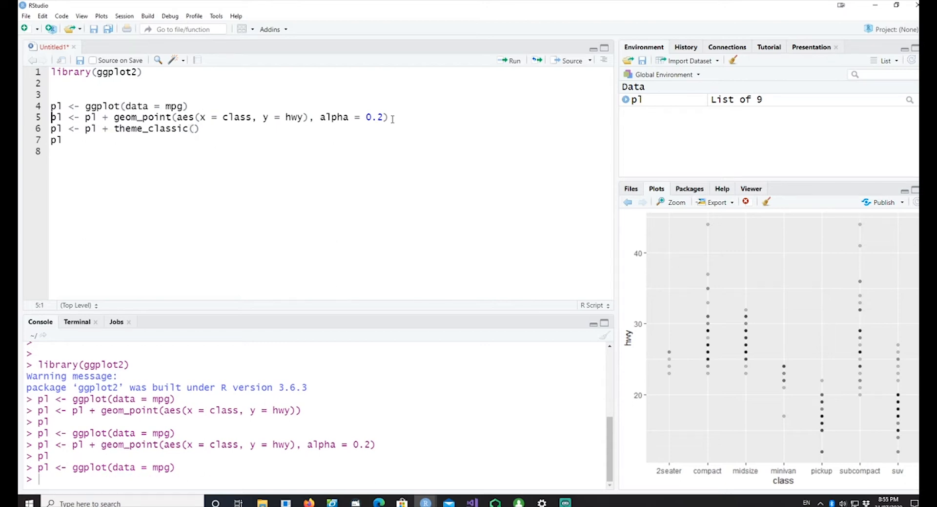
{"action": "left_click", "coordinate": [513, 61]}
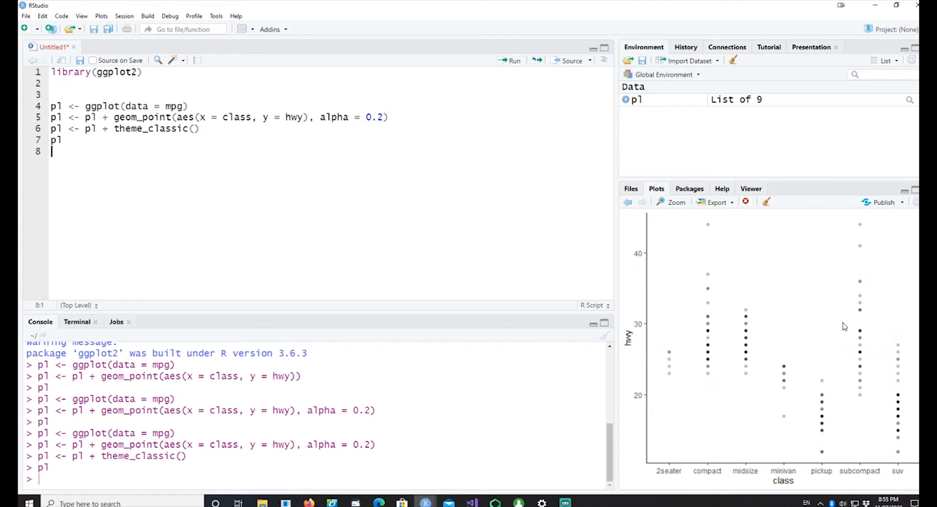
{"action": "mouse_move", "coordinate": [753, 401]}
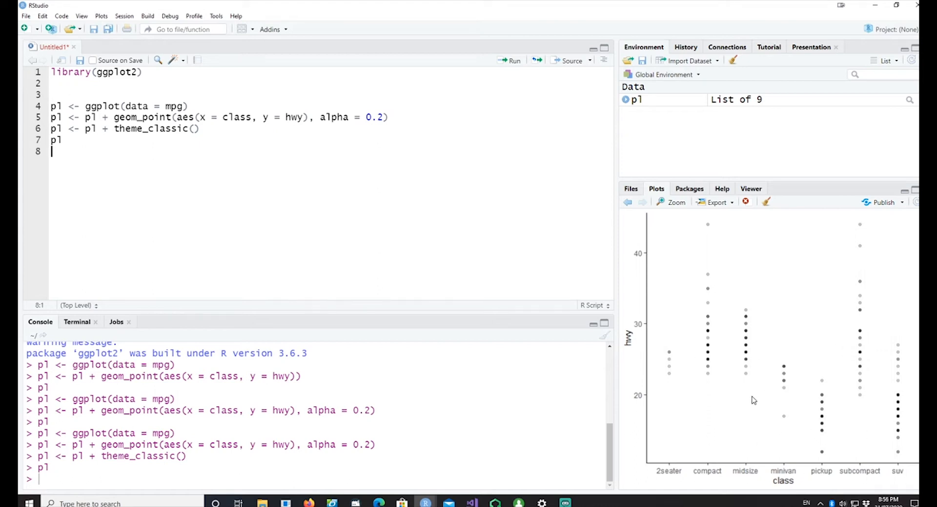
{"action": "mouse_move", "coordinate": [733, 349]}
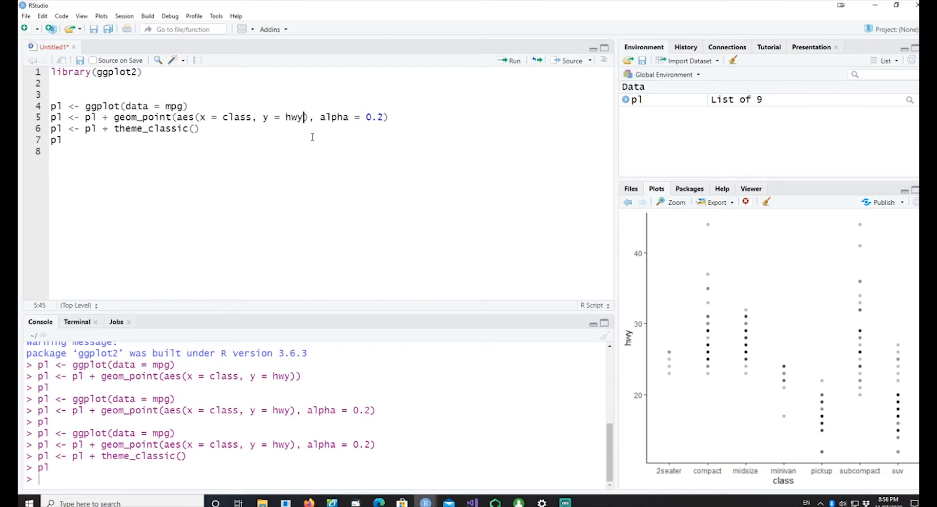
Map color = class in geom_point's aes and select the plot code lines.
{"action": "type", "text": ", color = class"}
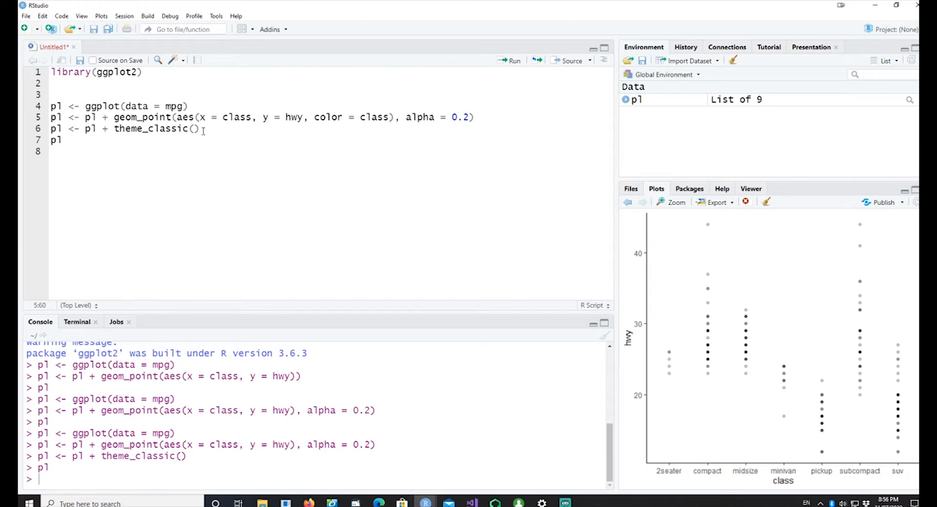
{"action": "mouse_move", "coordinate": [198, 117]}
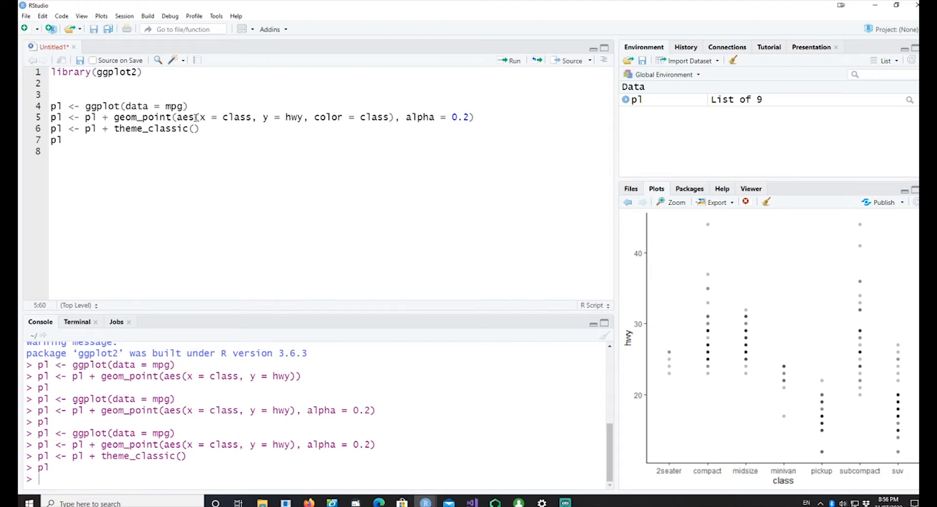
{"action": "left_click_drag", "start_coordinate": [196, 116], "coordinate": [354, 117]}
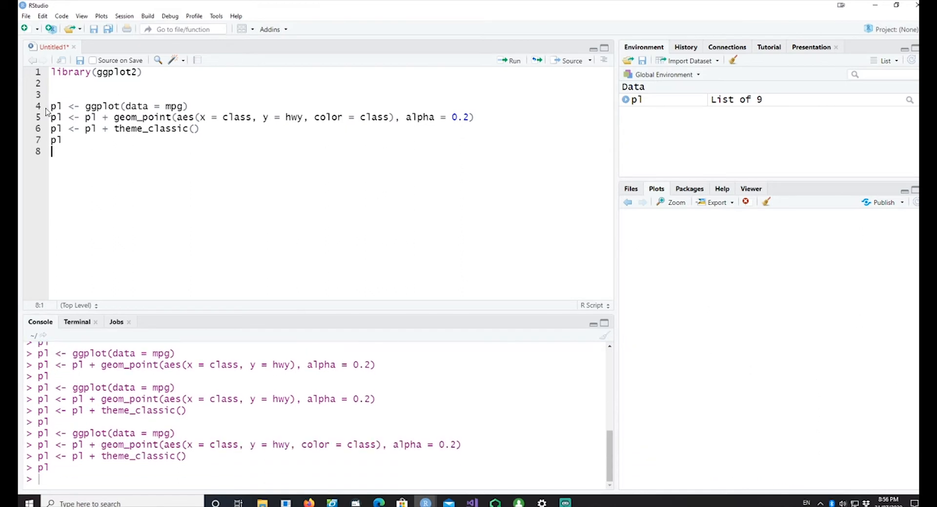
Rerun the plot code to show class-coloured points with a class legend.
{"action": "left_click", "coordinate": [508, 60]}
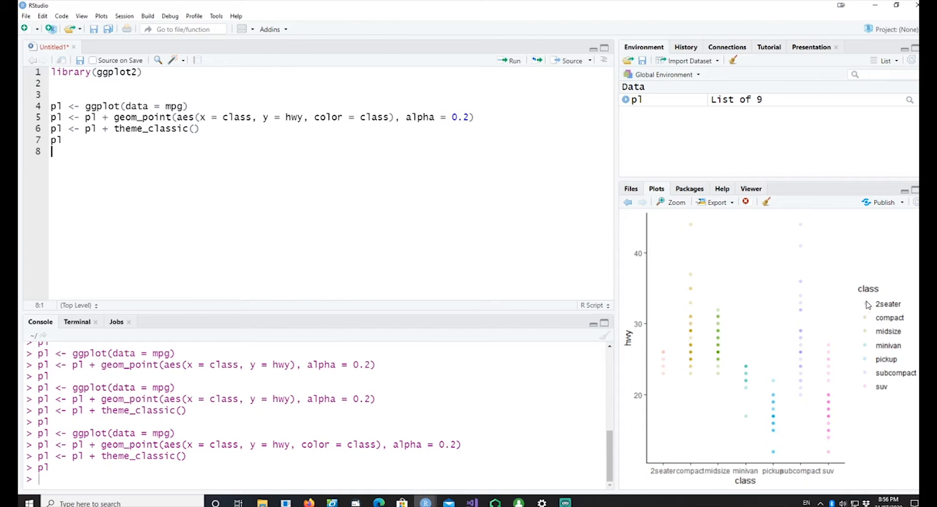
{"action": "mouse_move", "coordinate": [881, 312]}
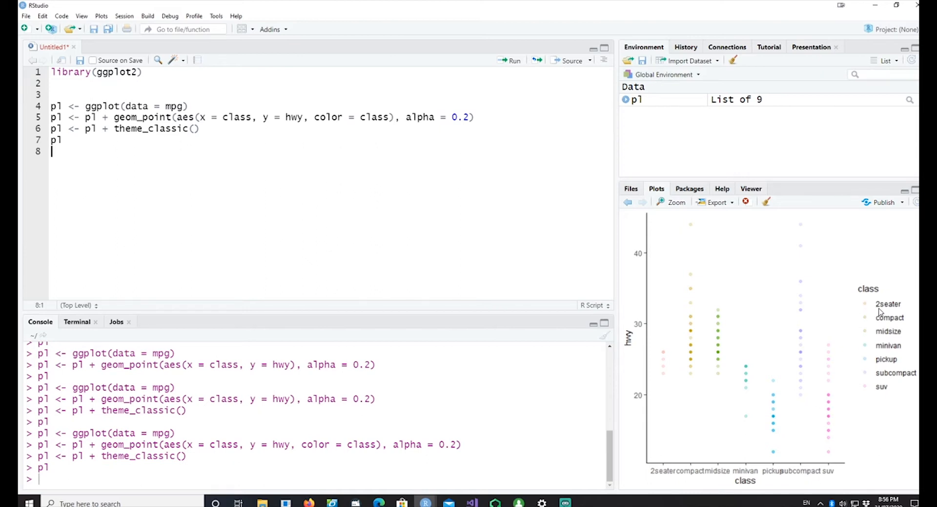
{"action": "mouse_move", "coordinate": [58, 188]}
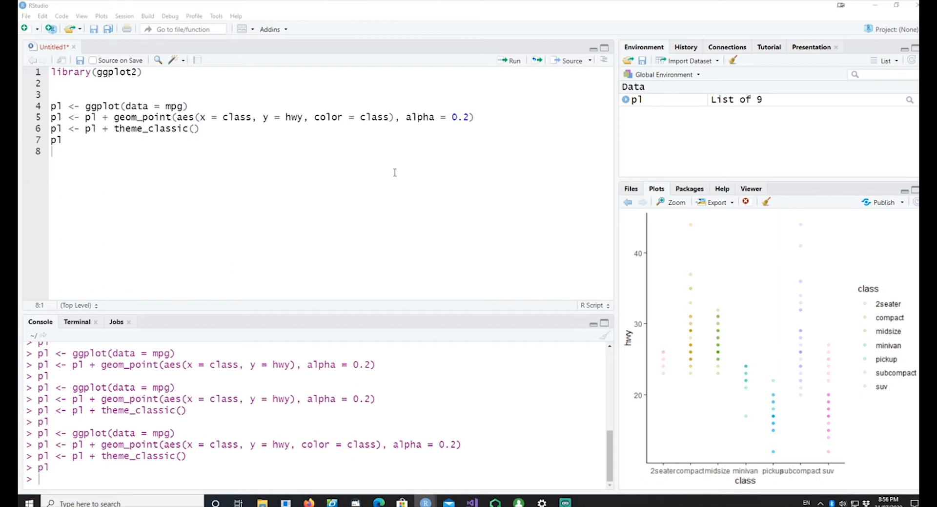
{"action": "mouse_move", "coordinate": [394, 172]}
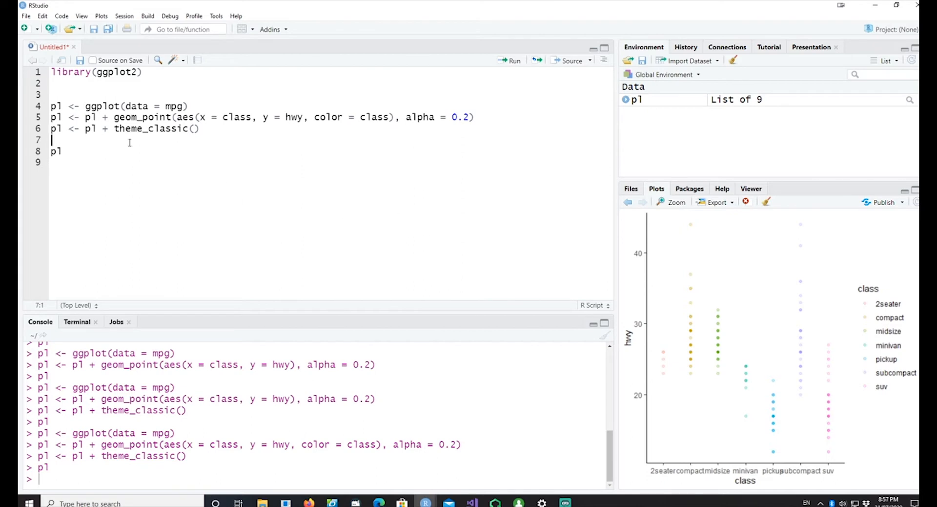
{"action": "mouse_move", "coordinate": [670, 360]}
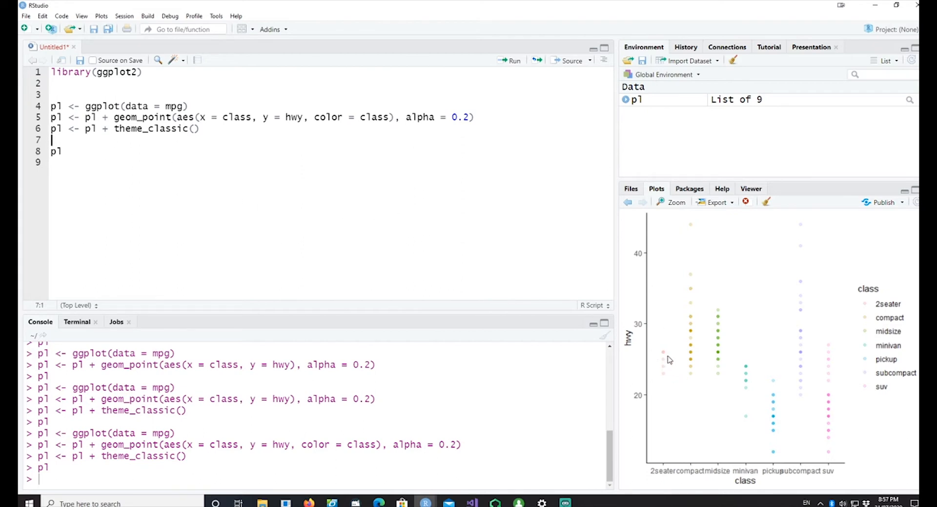
{"action": "mouse_move", "coordinate": [651, 346]}
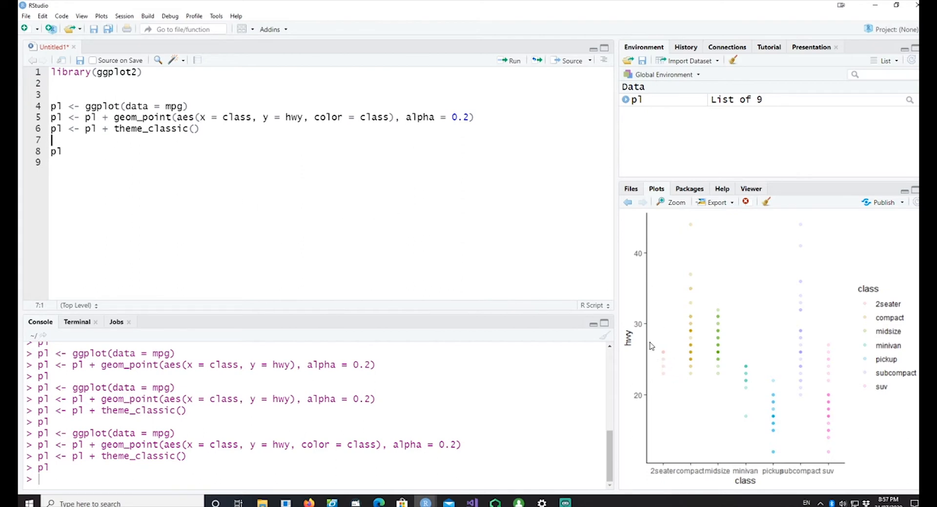
{"action": "mouse_move", "coordinate": [655, 348]}
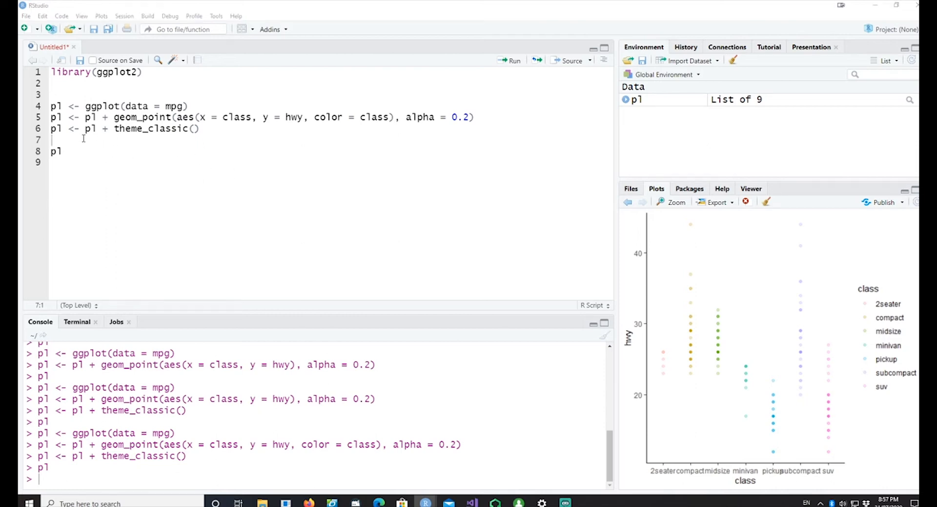
Type p1 <- p1 + stat_summary(aes(x = class, y = hwy), fun = mean) and check its arguments.
{"action": "type", "text": "p1 <- p1 + stat_summary(aes(x = class, y = hwy), fun = mean)"}
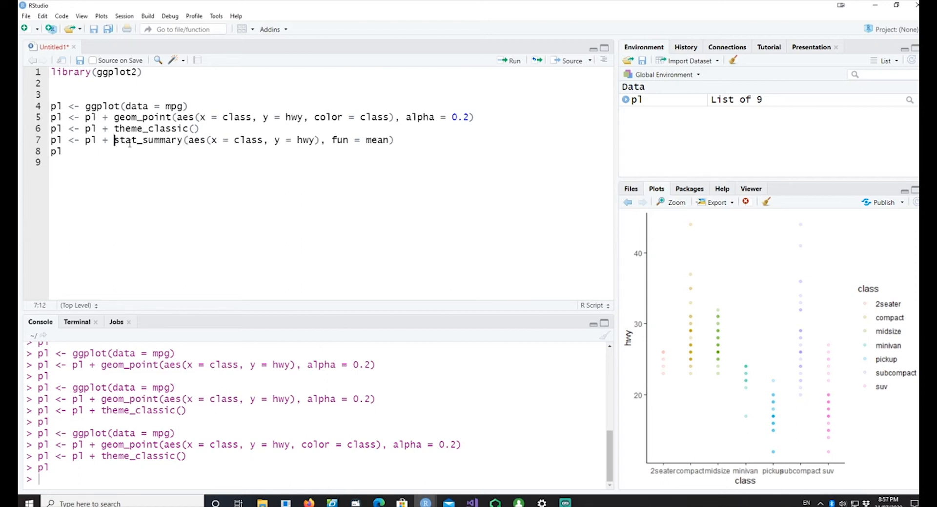
{"action": "double_click", "coordinate": [148, 139]}
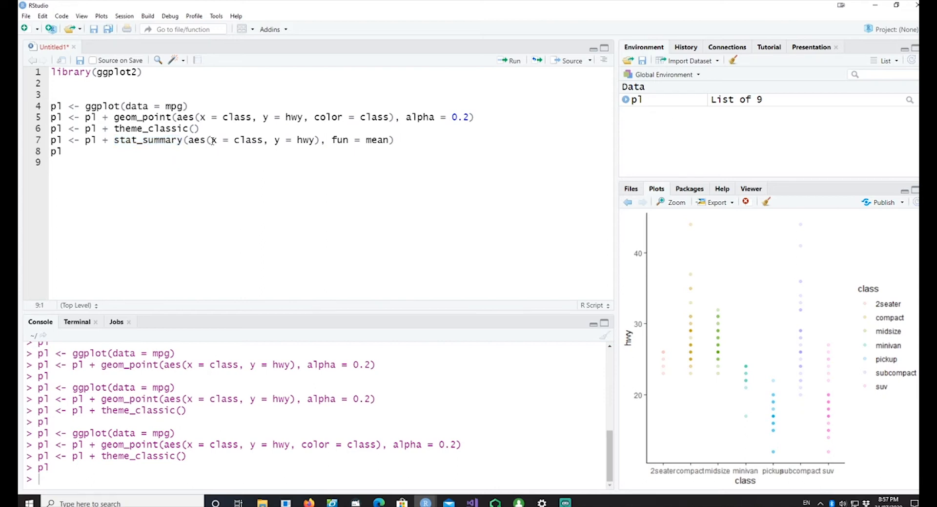
{"action": "left_click_drag", "start_coordinate": [210, 139], "coordinate": [299, 140]}
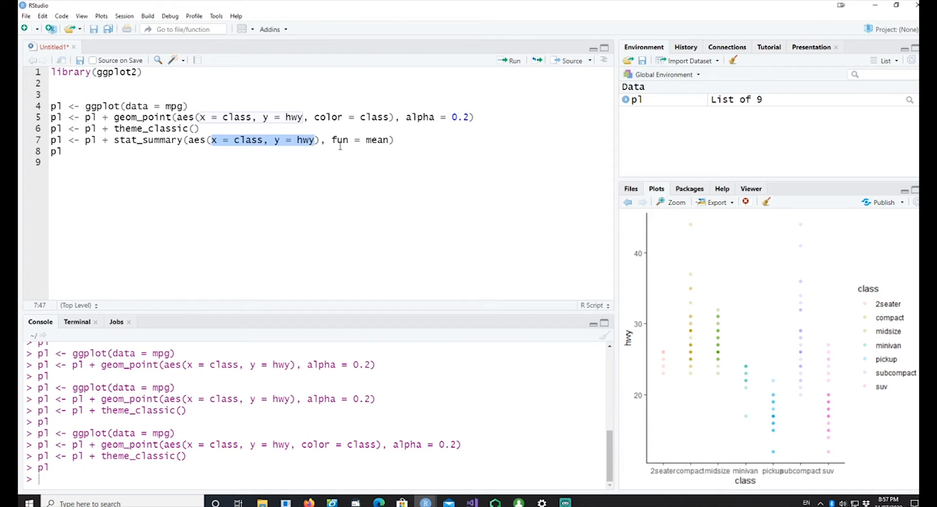
{"action": "double_click", "coordinate": [359, 139]}
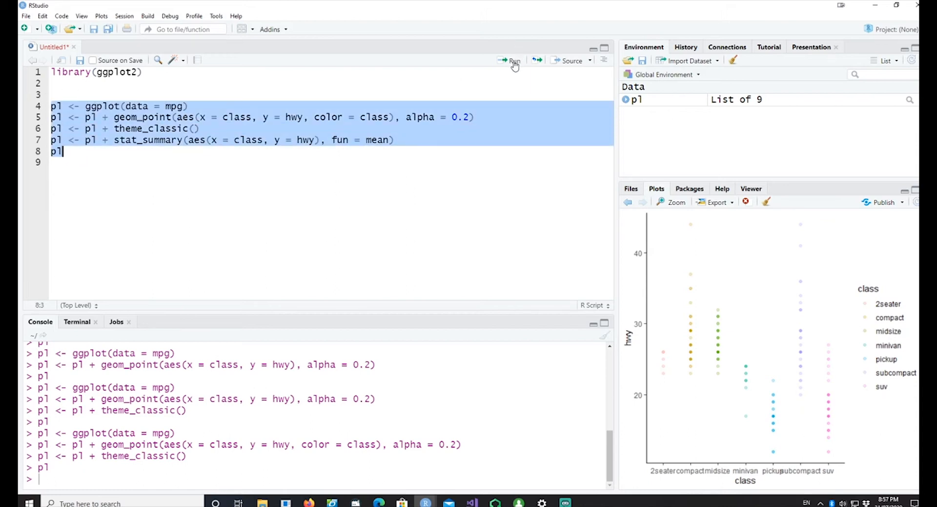
{"action": "left_click", "coordinate": [514, 60]}
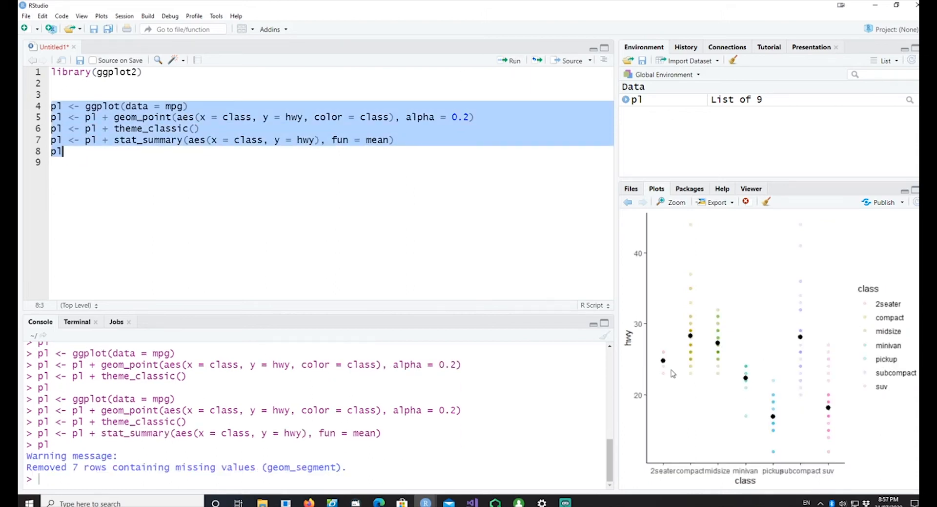
{"action": "mouse_move", "coordinate": [666, 357]}
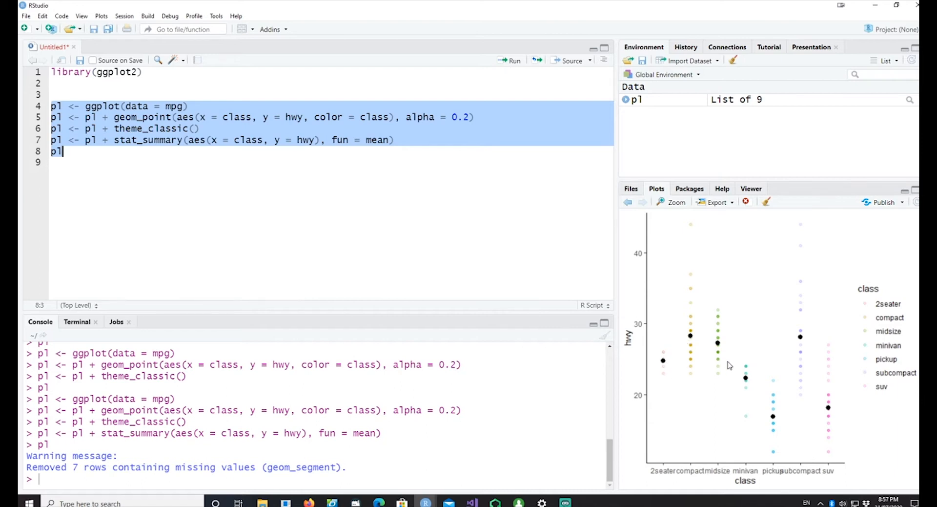
{"action": "mouse_move", "coordinate": [825, 397]}
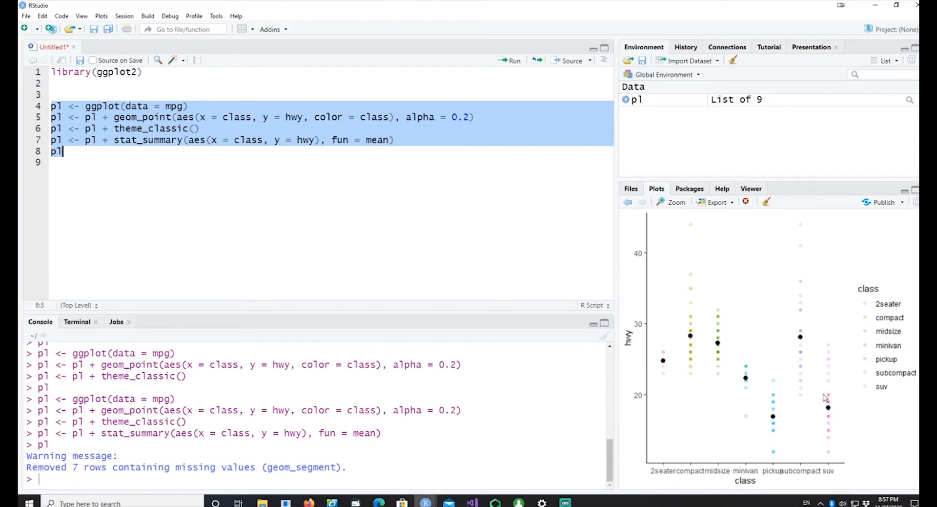
{"action": "mouse_move", "coordinate": [834, 369]}
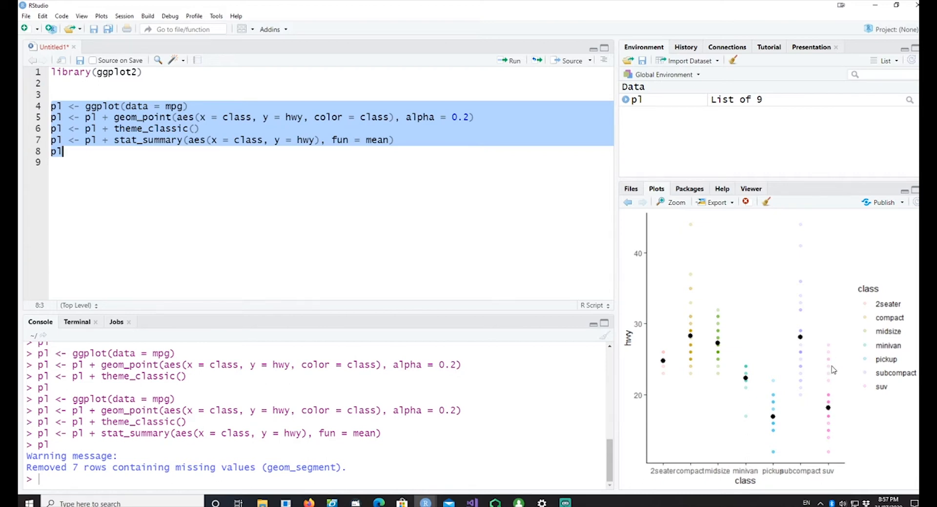
{"action": "mouse_move", "coordinate": [680, 472]}
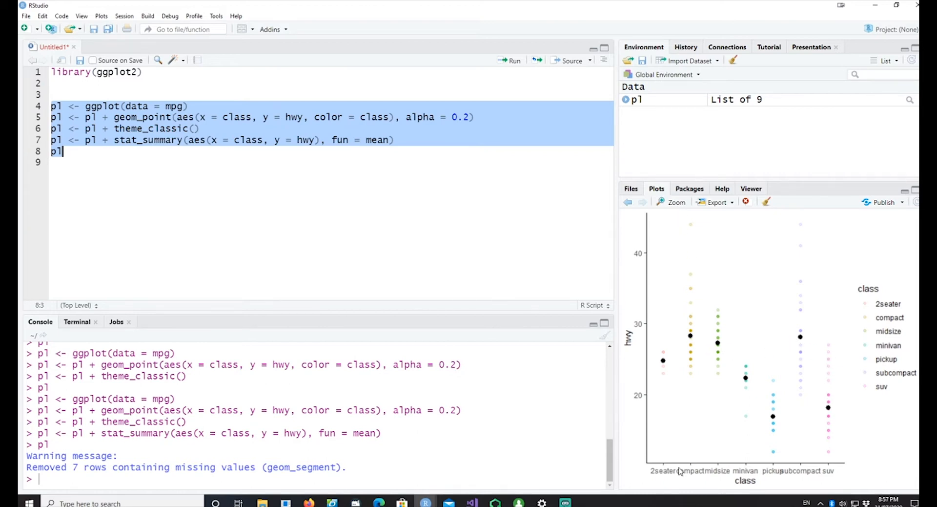
{"action": "mouse_move", "coordinate": [688, 303]}
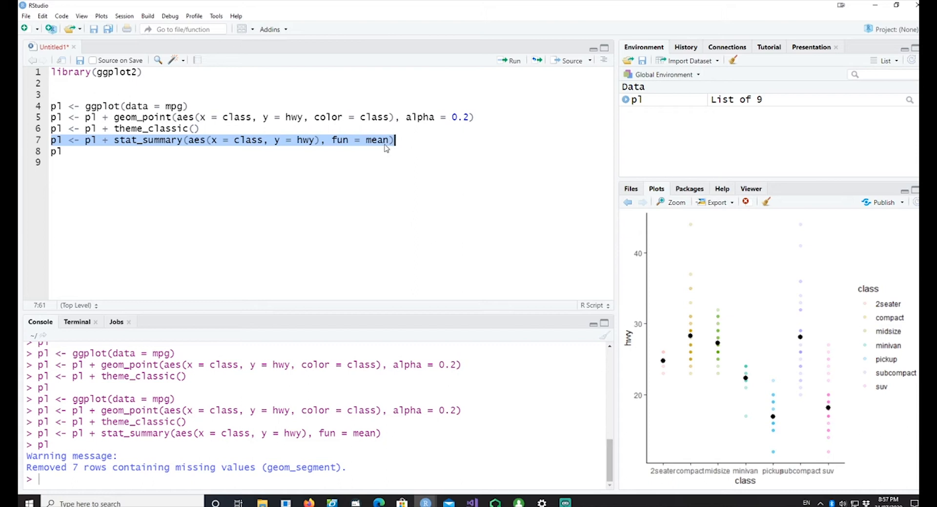
Change the copied layer to fun = median with color="red", and colour the mean layer blue.
{"action": "left_click", "coordinate": [398, 140]}
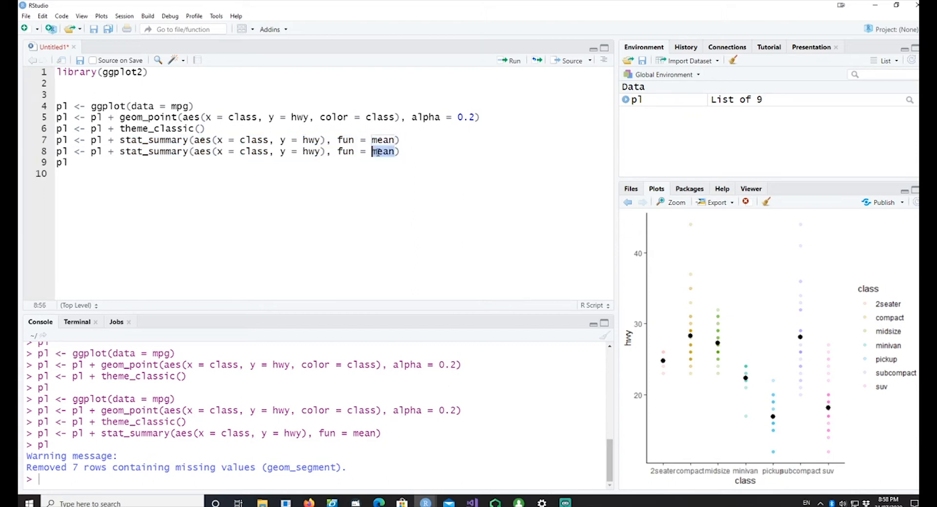
{"action": "type", "text": "median"}
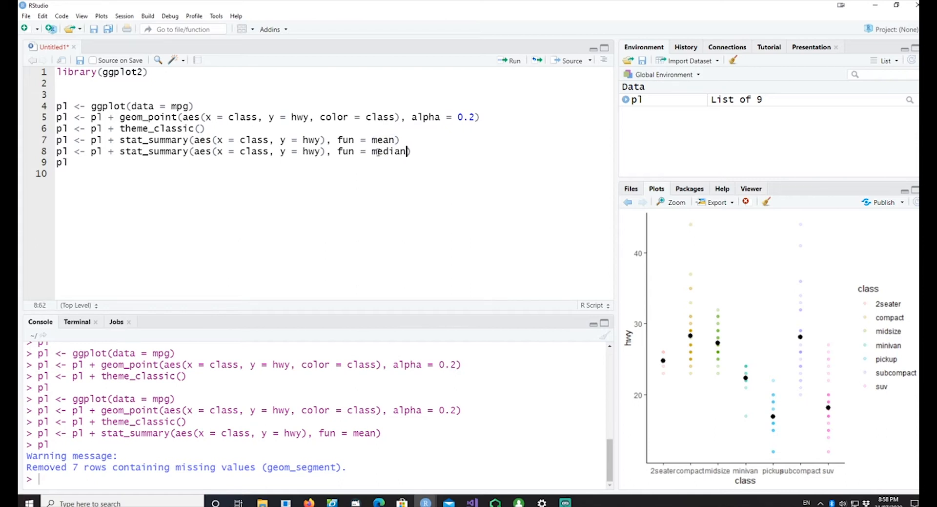
{"action": "type", "text": ", colo"}
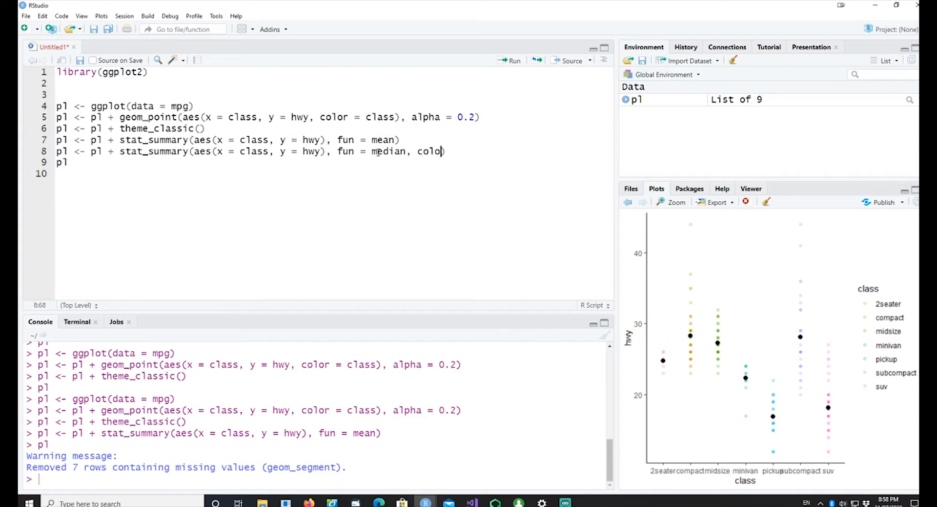
{"action": "type", "text": "r=\"red\""}
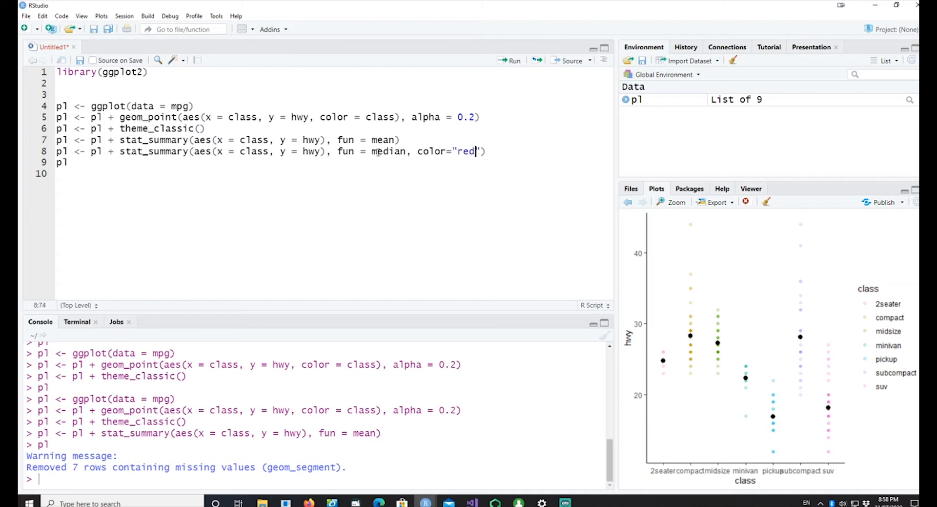
{"action": "left_click", "coordinate": [399, 140]}
{"action": "type", "text": ", color "}
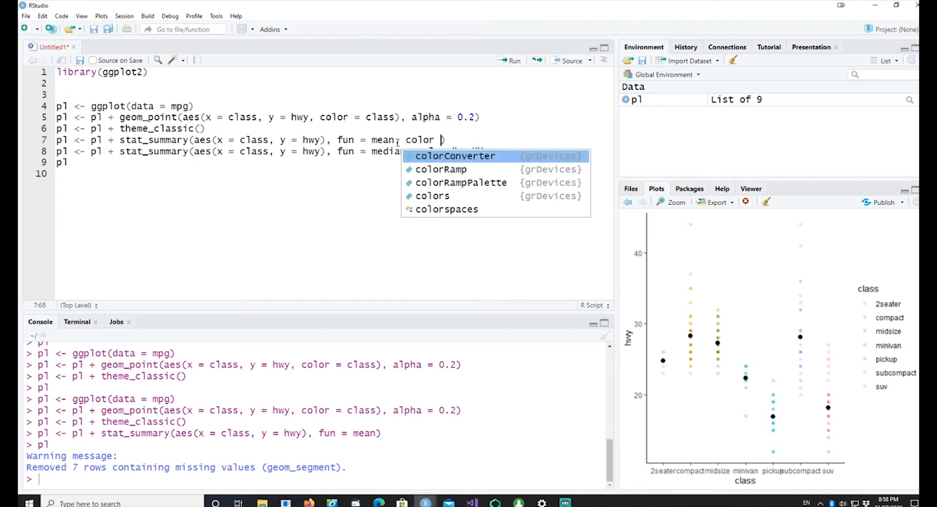
{"action": "type", "text": "=\"blue"}
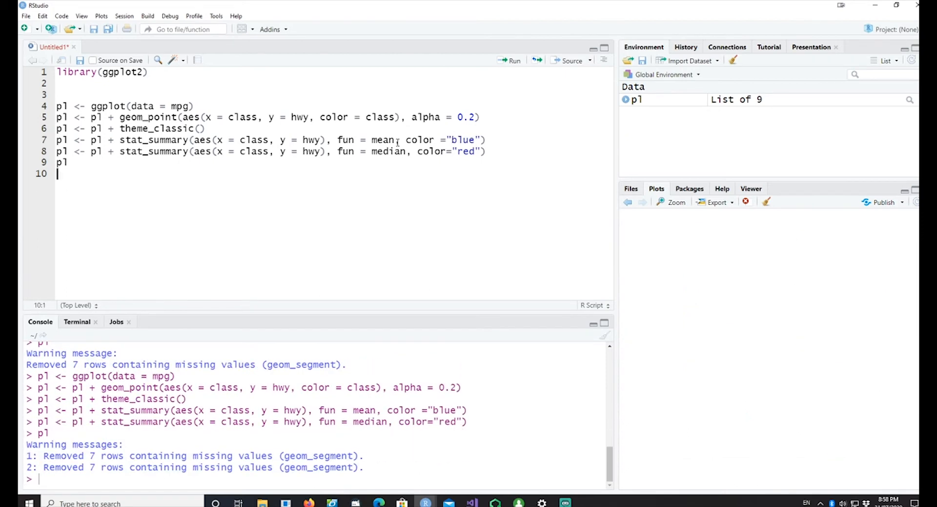
Rerun the plot code, then select the plot code block to copy it.
{"action": "left_click", "coordinate": [512, 61]}
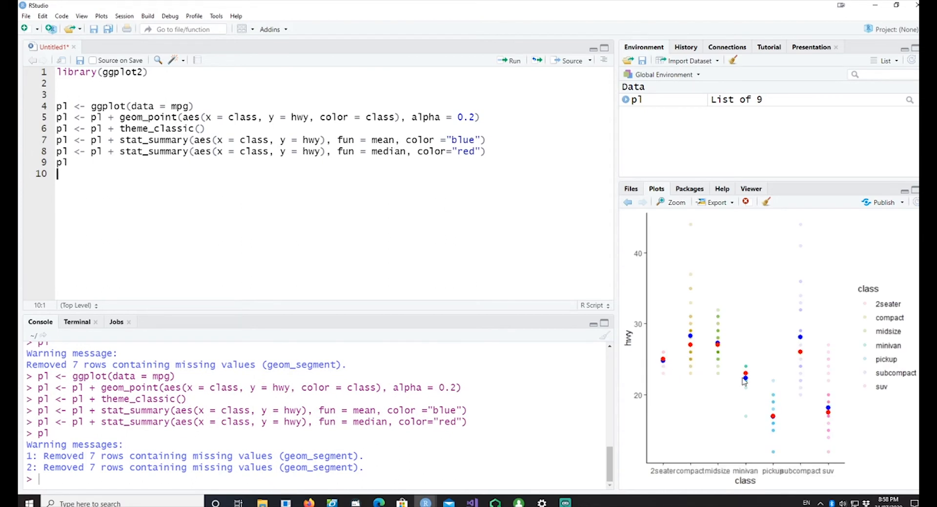
{"action": "mouse_move", "coordinate": [804, 342]}
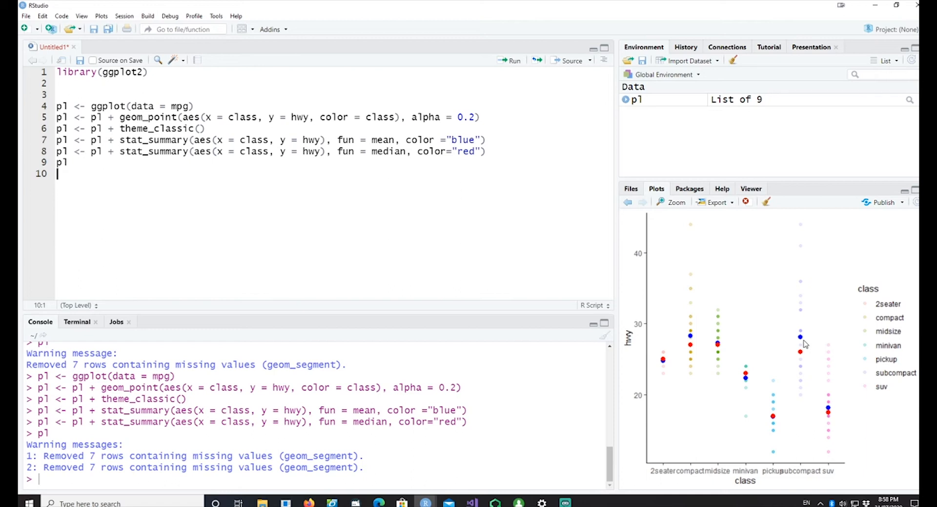
{"action": "mouse_move", "coordinate": [805, 357]}
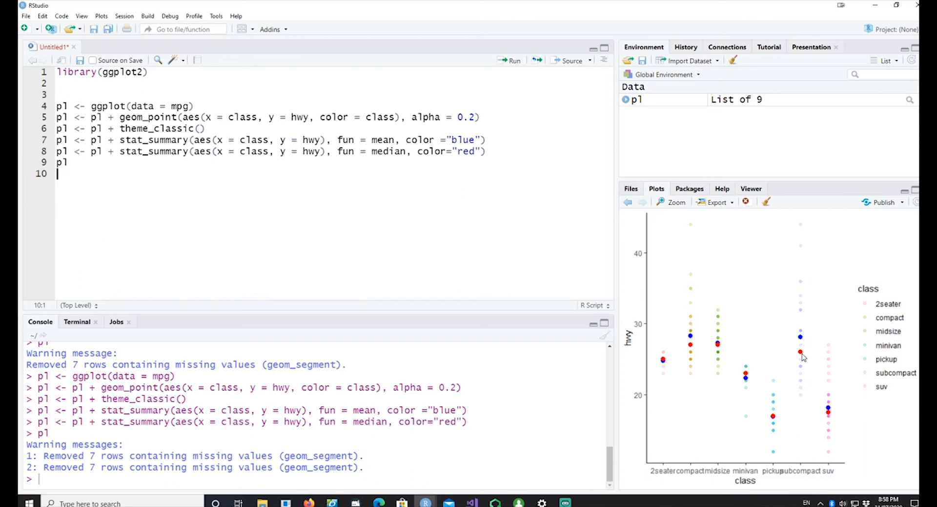
{"action": "mouse_move", "coordinate": [789, 462]}
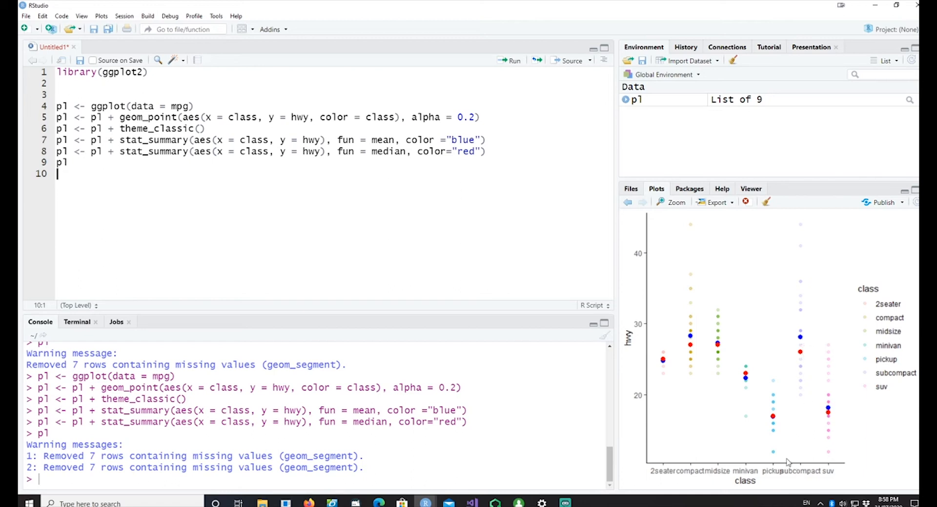
{"action": "mouse_move", "coordinate": [798, 472]}
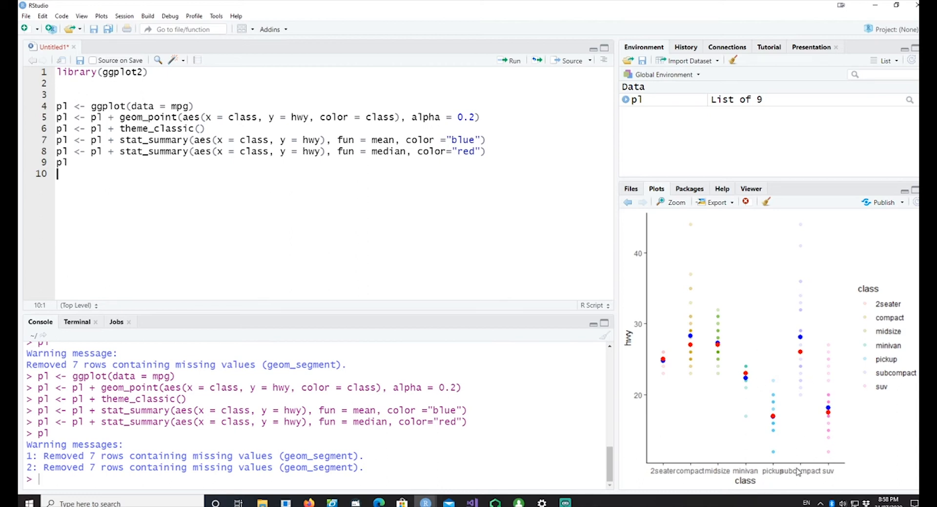
{"action": "mouse_move", "coordinate": [601, 194]}
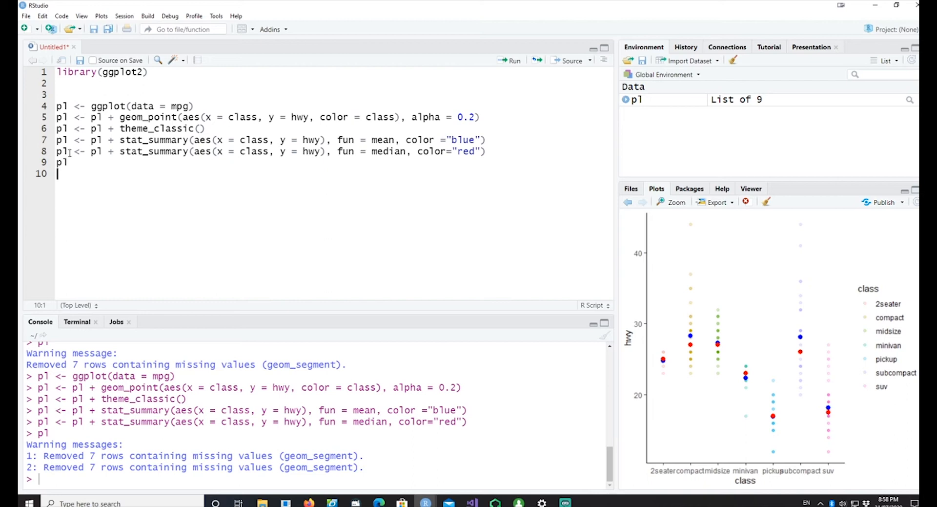
{"action": "left_click_drag", "start_coordinate": [58, 106], "coordinate": [68, 163]}
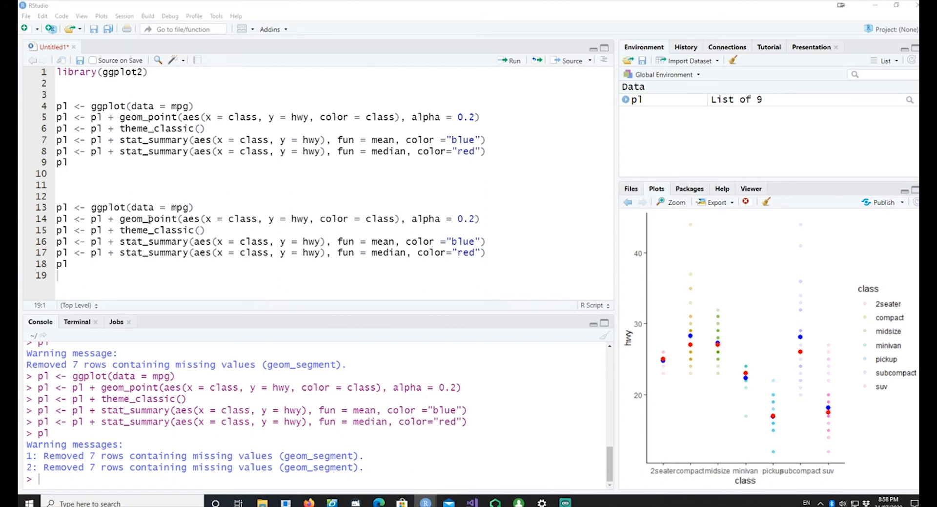
{"action": "double_click", "coordinate": [148, 219]}
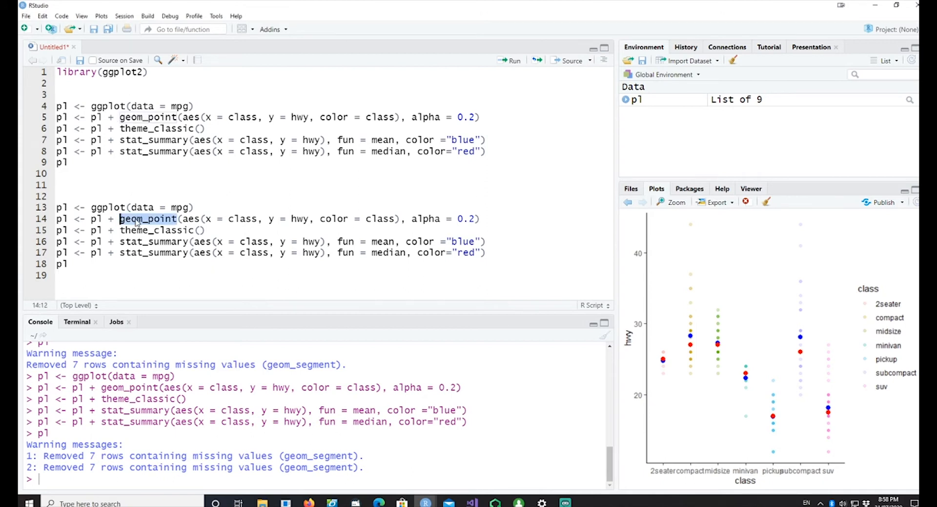
{"action": "type", "text": "geom_jitter"}
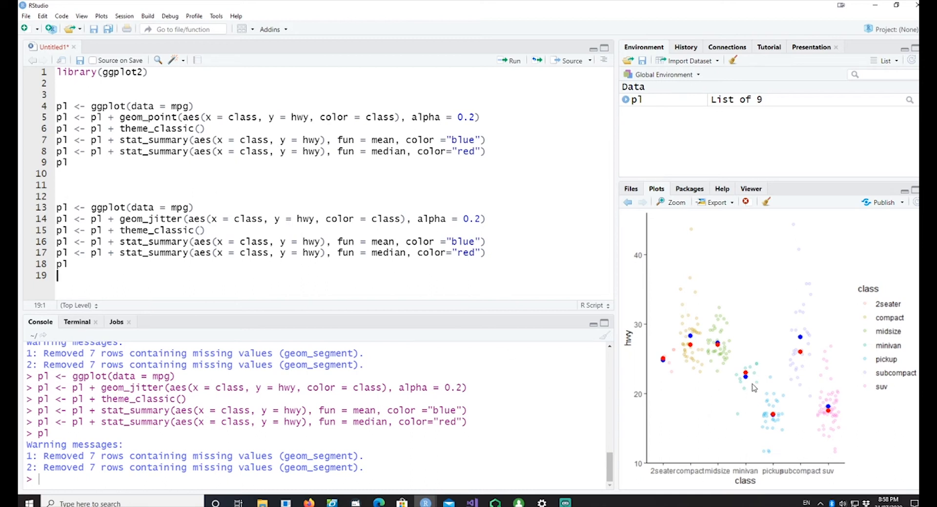
{"action": "mouse_move", "coordinate": [746, 378]}
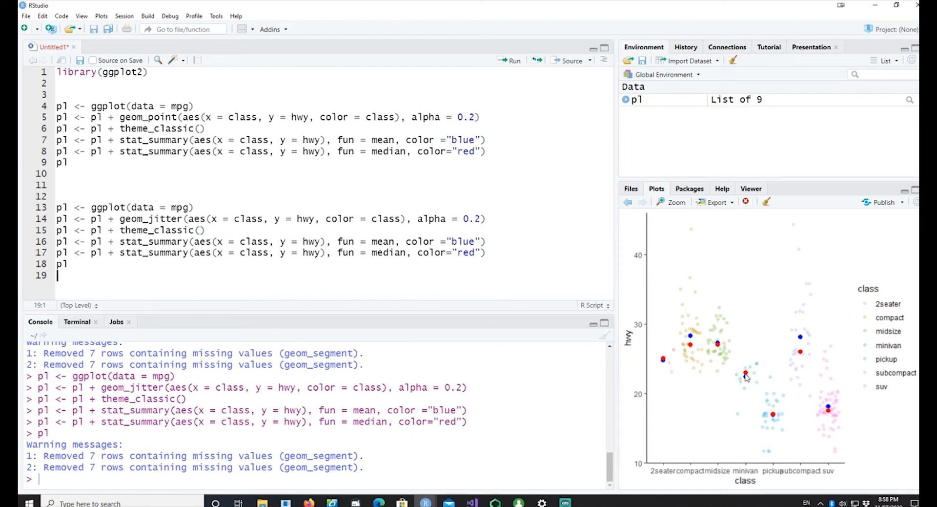
{"action": "mouse_move", "coordinate": [749, 399]}
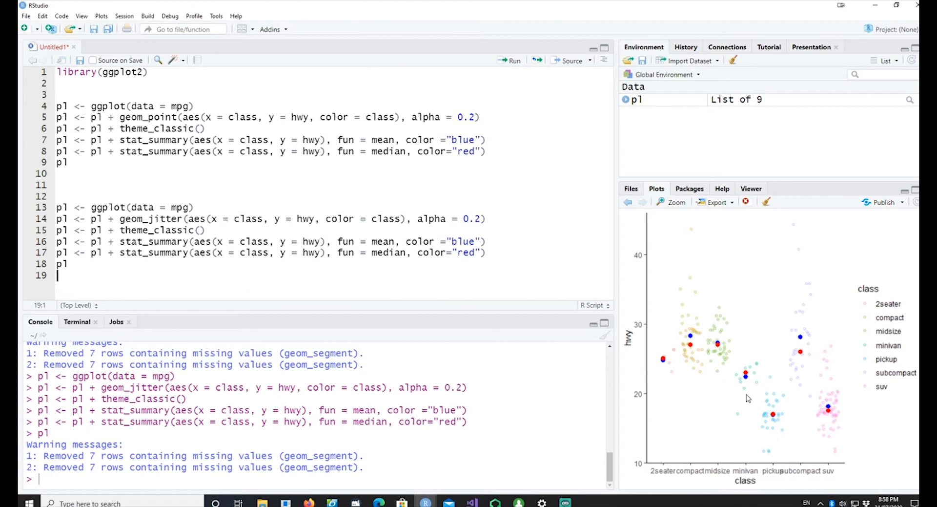
{"action": "mouse_move", "coordinate": [761, 368]}
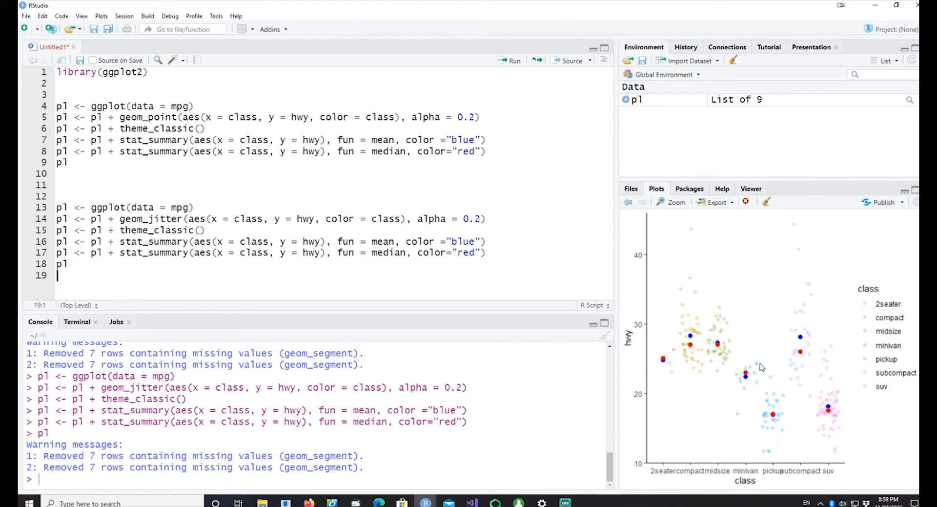
{"action": "mouse_move", "coordinate": [742, 381]}
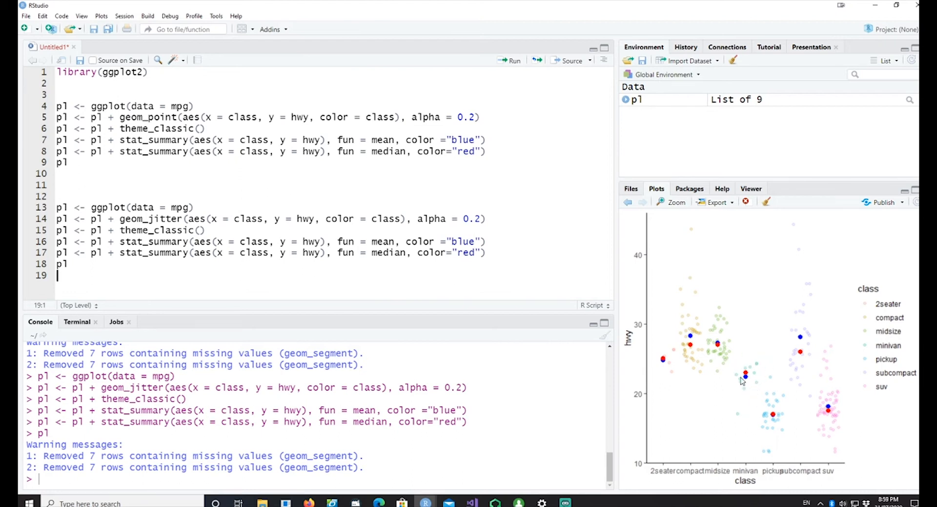
{"action": "mouse_move", "coordinate": [762, 362]}
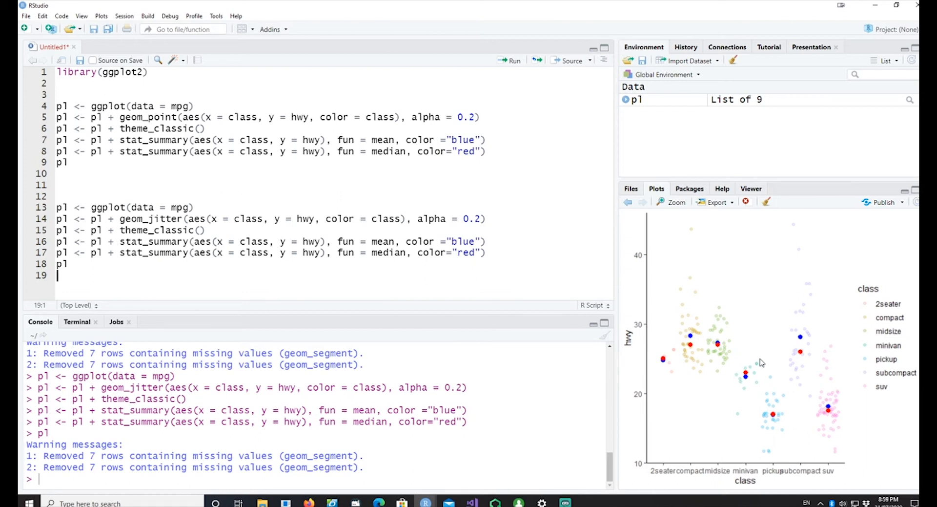
{"action": "mouse_move", "coordinate": [733, 365]}
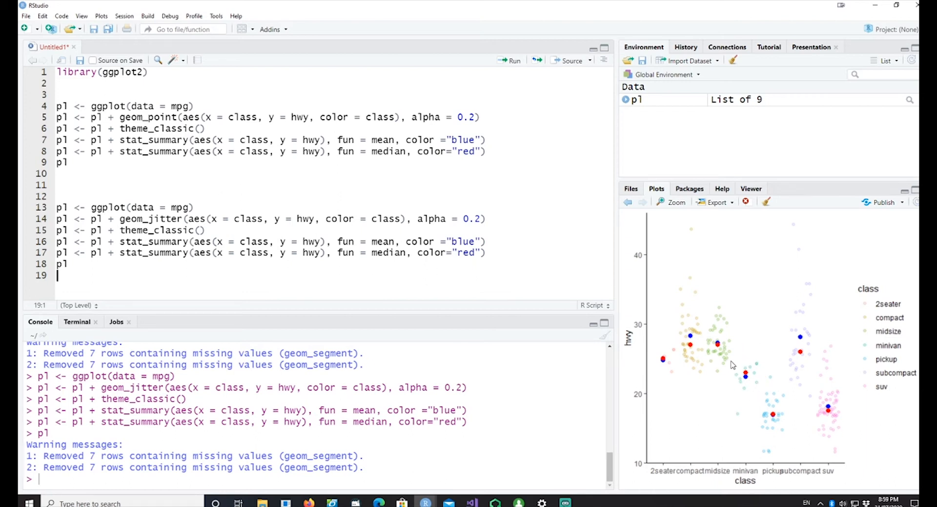
{"action": "mouse_move", "coordinate": [766, 310]}
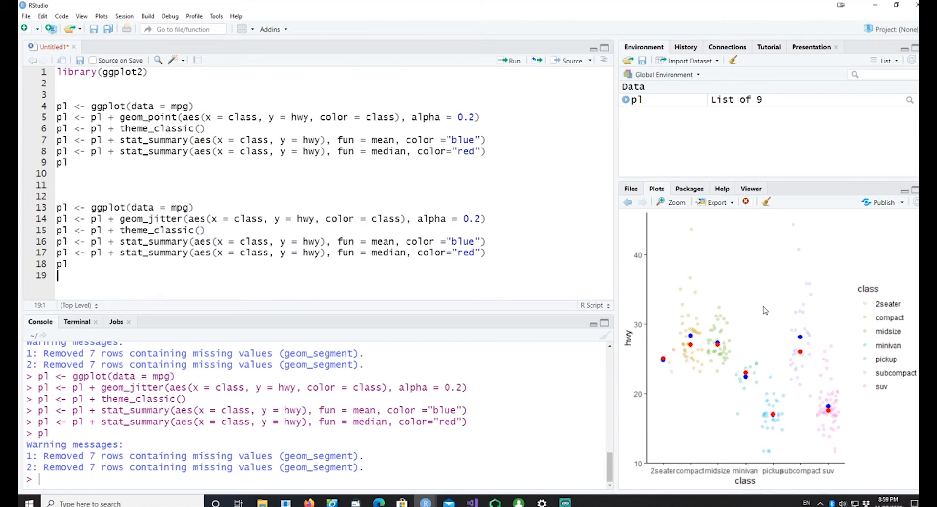
{"action": "mouse_move", "coordinate": [859, 441]}
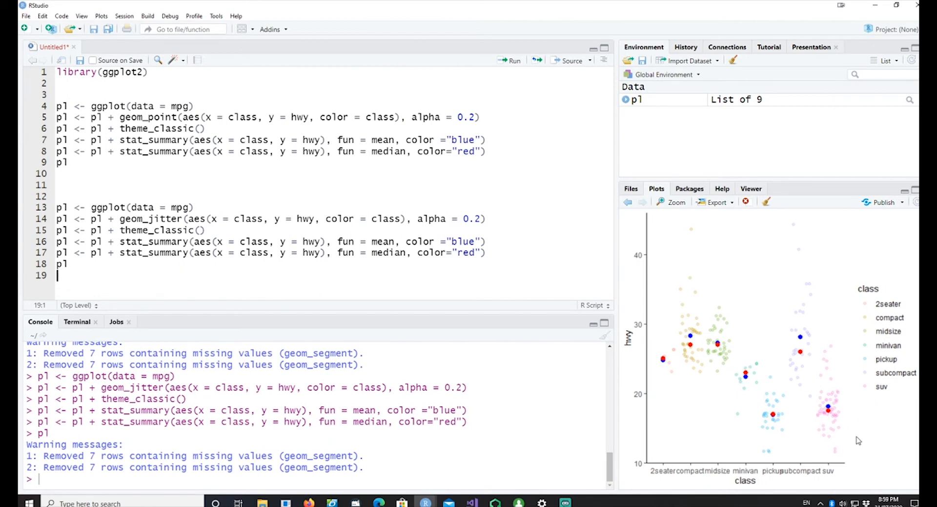
{"action": "mouse_move", "coordinate": [780, 418]}
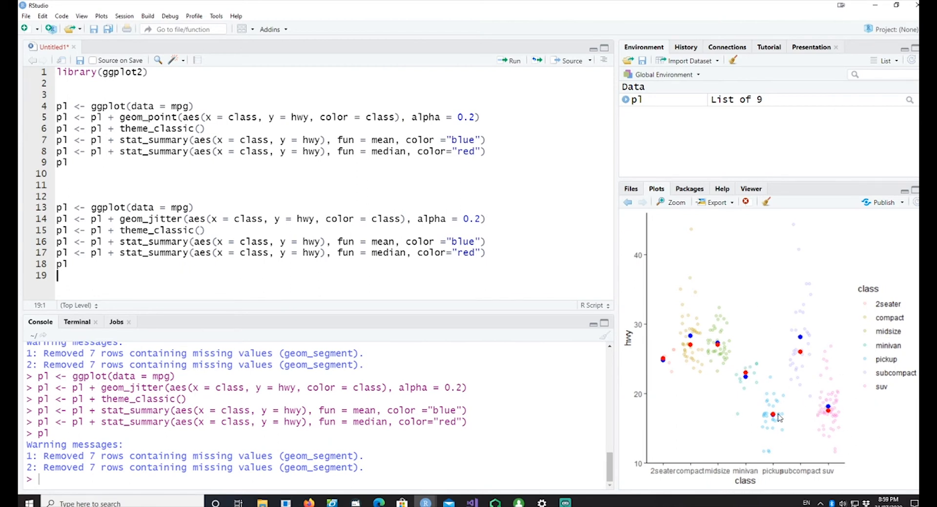
{"action": "mouse_move", "coordinate": [830, 398]}
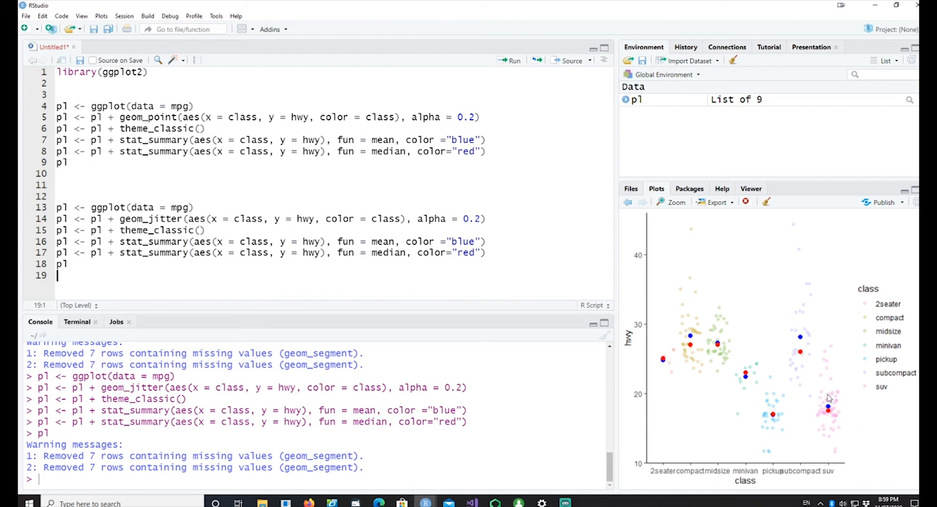
{"action": "mouse_move", "coordinate": [844, 429]}
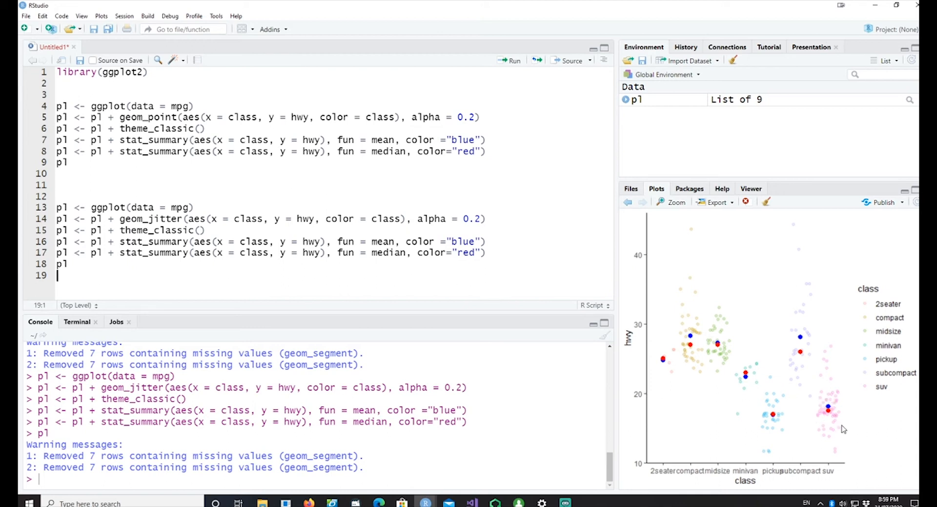
{"action": "mouse_move", "coordinate": [762, 411]}
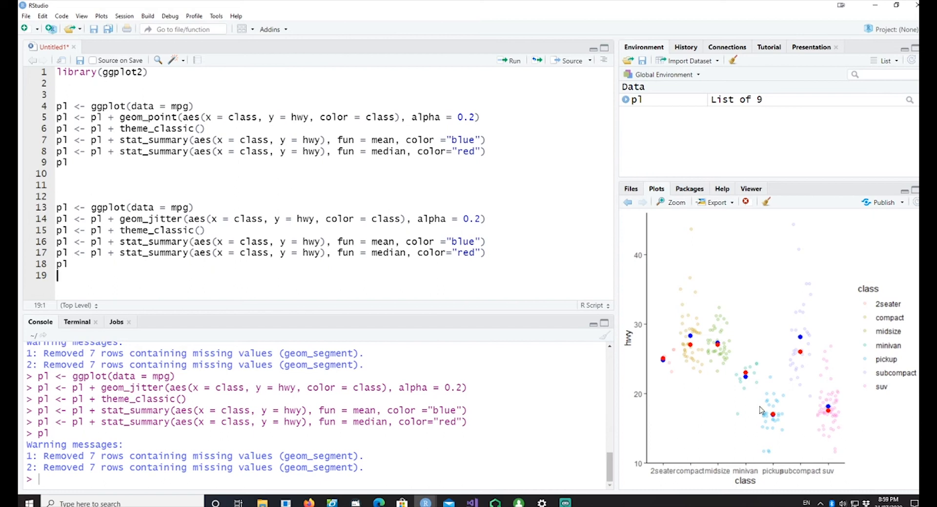
{"action": "mouse_move", "coordinate": [801, 258]}
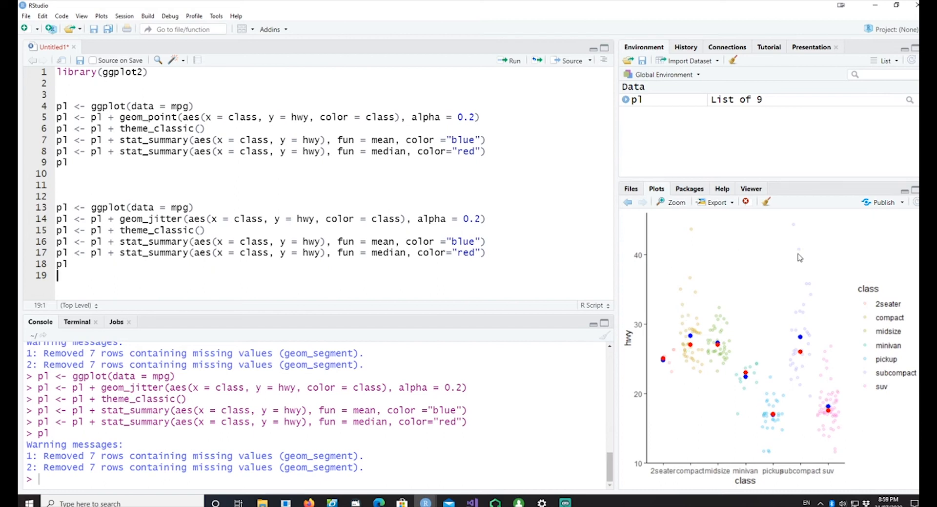
{"action": "mouse_move", "coordinate": [449, 298]}
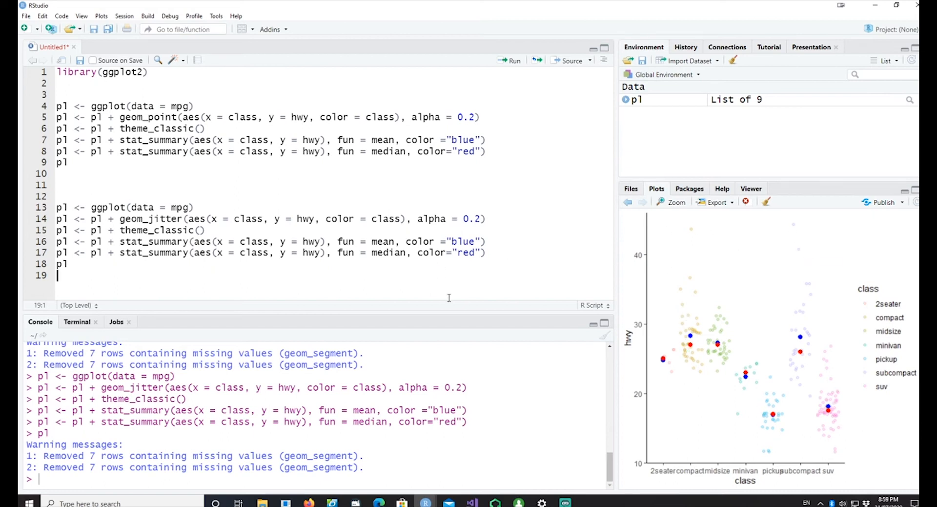
{"action": "mouse_move", "coordinate": [531, 282]}
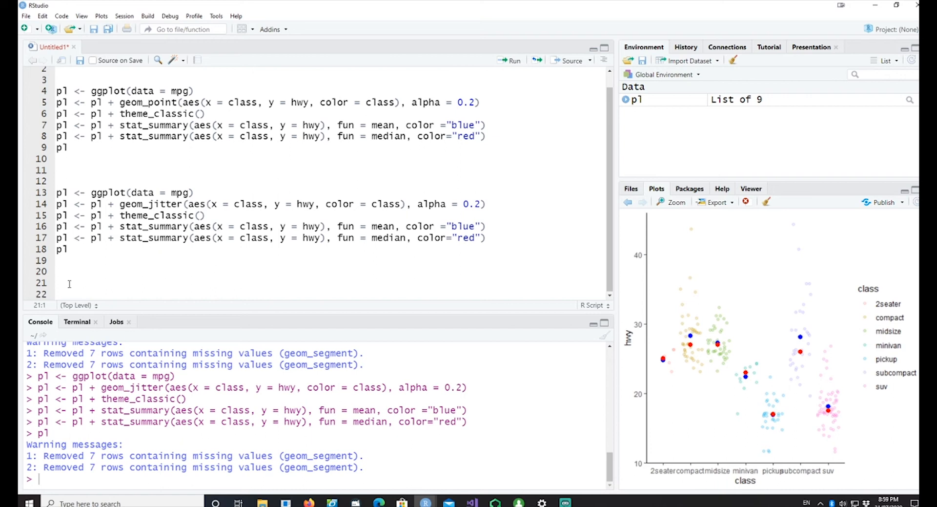
Type library(gridExtra) on line 21 and run it to load gridExtra.
{"action": "type", "text": "library(gridExtra)"}
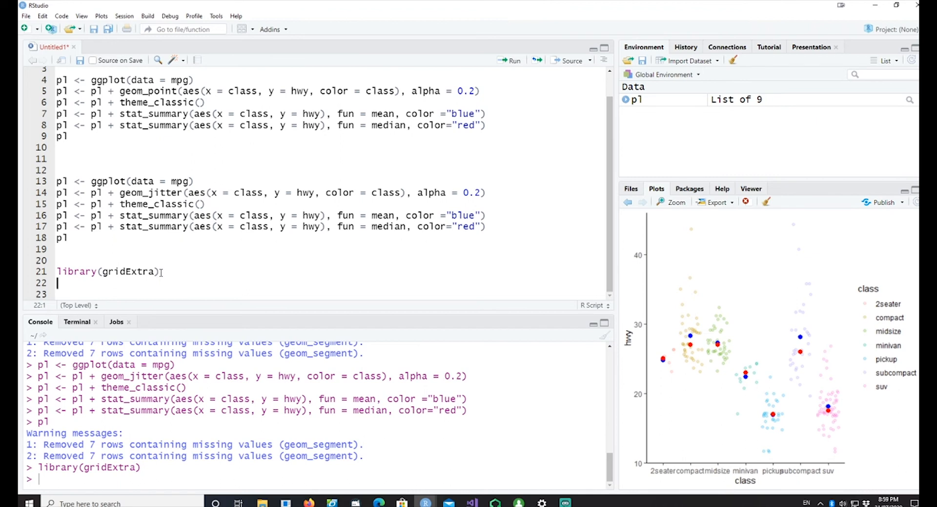
{"action": "left_click", "coordinate": [160, 271]}
{"action": "type", "text": "gridExtra::grid.arrange(pl1, pl2, nrow =1)"}
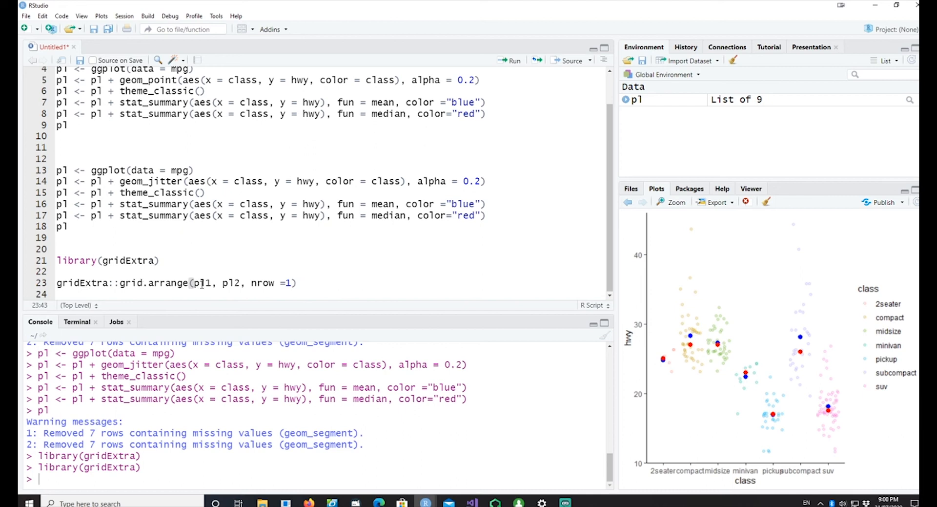
Remove the gridExtra:: prefix and rename the first plot to pl1.
{"action": "double_click", "coordinate": [84, 283]}
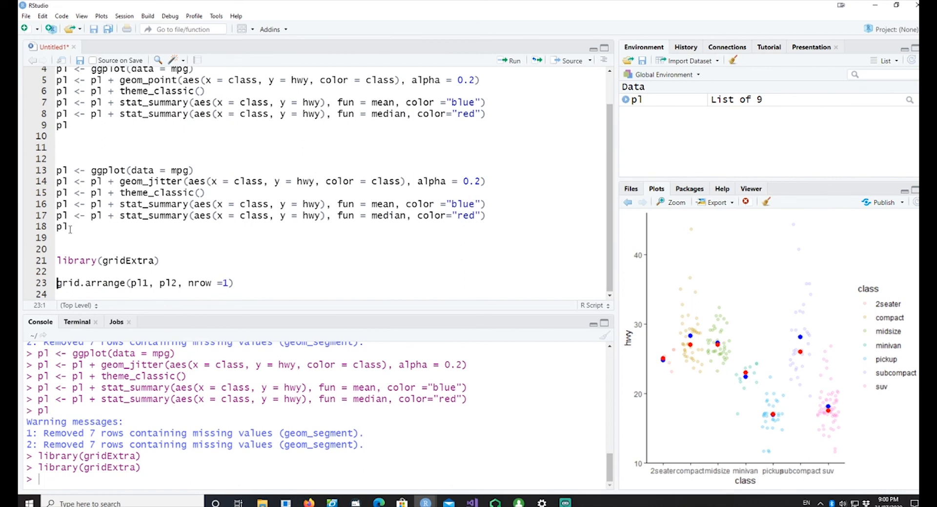
{"action": "left_click", "coordinate": [72, 126]}
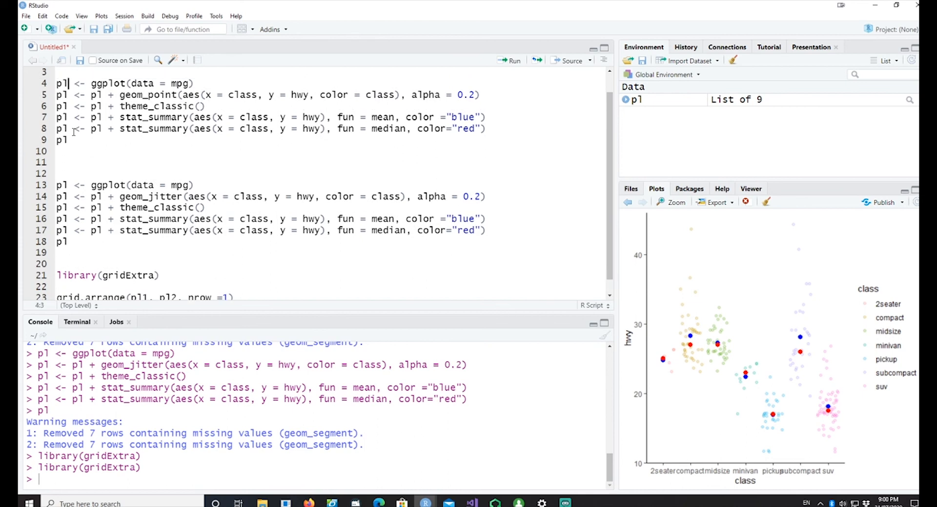
{"action": "type", "text": "1"}
{"action": "left_click", "coordinate": [332, 241]}
{"action": "type", "text": "2"}
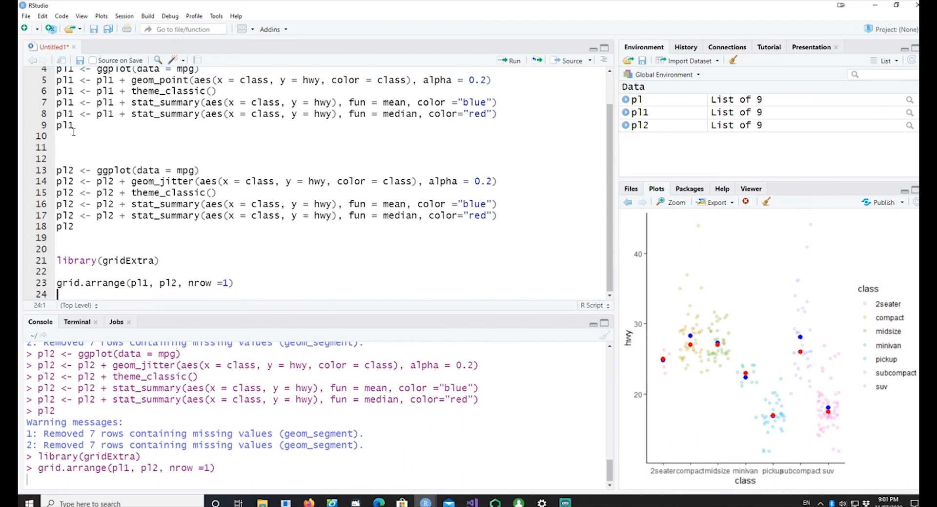
Run grid.arrange(pl1, pl2, nrow = 1) and view the combined plots in a maximized zoom window.
{"action": "left_click", "coordinate": [509, 60]}
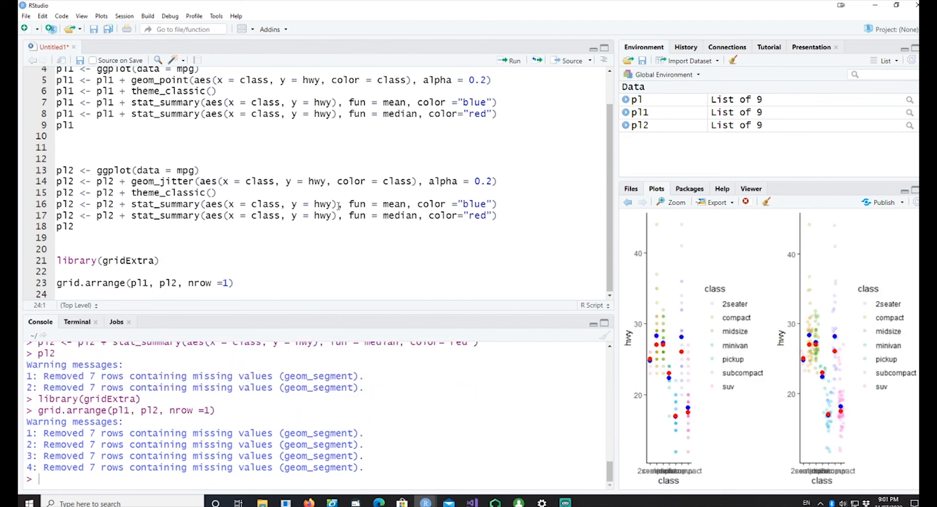
{"action": "left_click", "coordinate": [674, 202]}
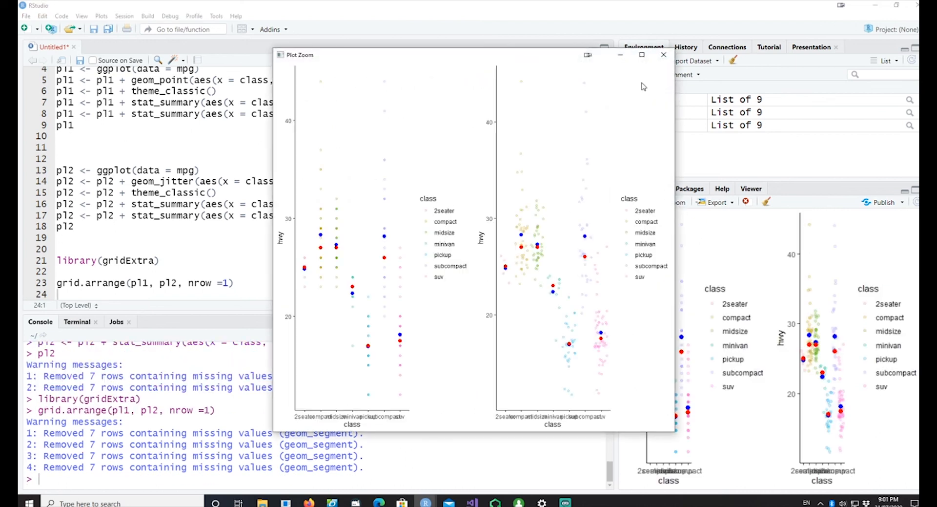
{"action": "left_click", "coordinate": [641, 54]}
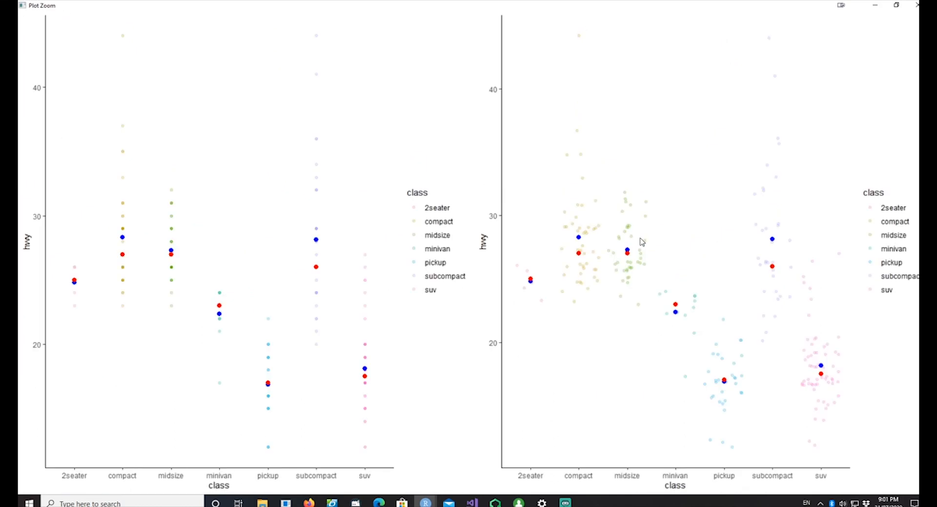
{"action": "mouse_move", "coordinate": [711, 294]}
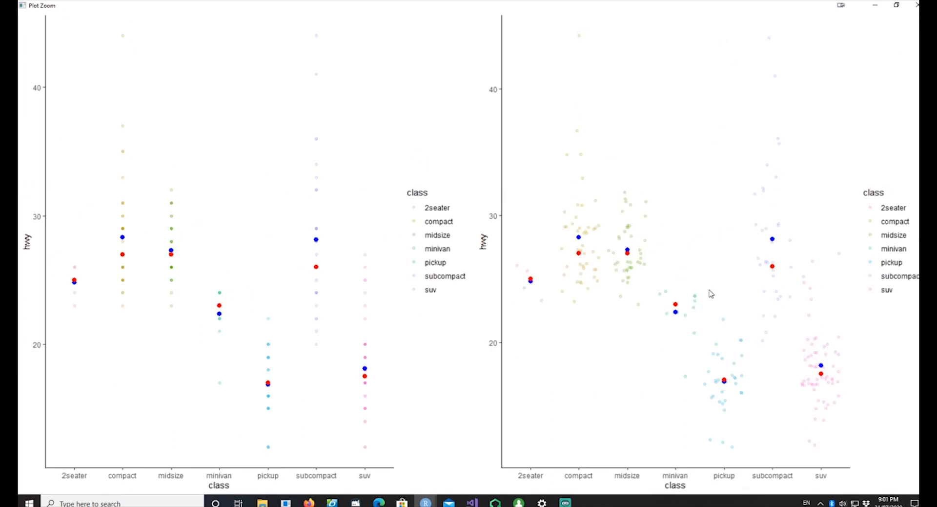
{"action": "mouse_move", "coordinate": [191, 277]}
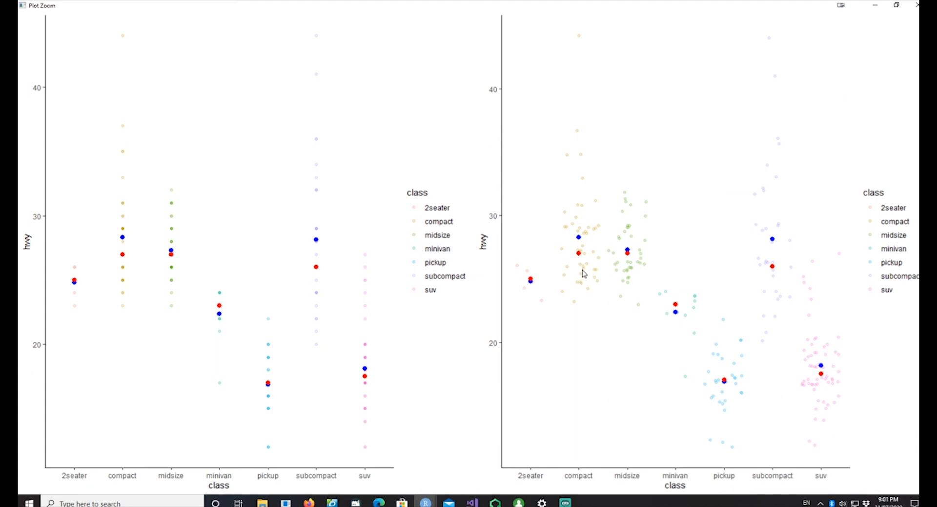
{"action": "mouse_move", "coordinate": [648, 340]}
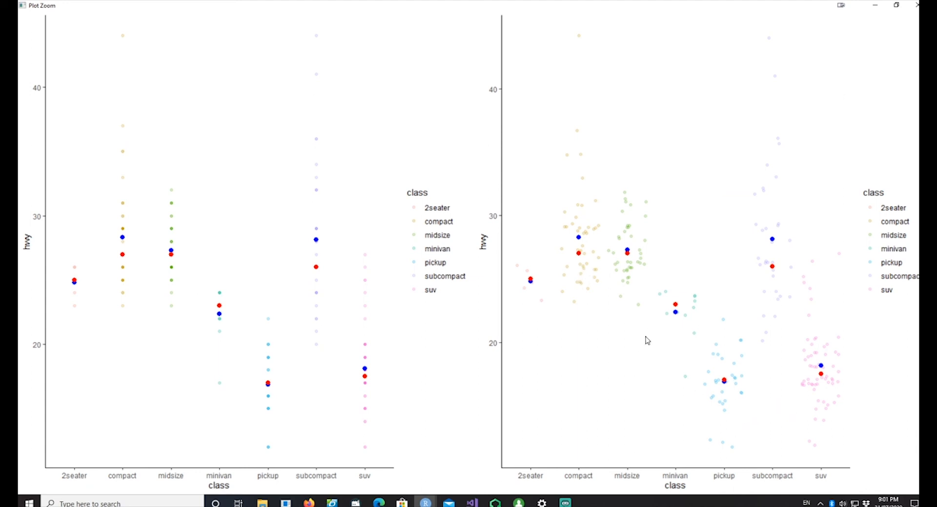
{"action": "mouse_move", "coordinate": [249, 318]}
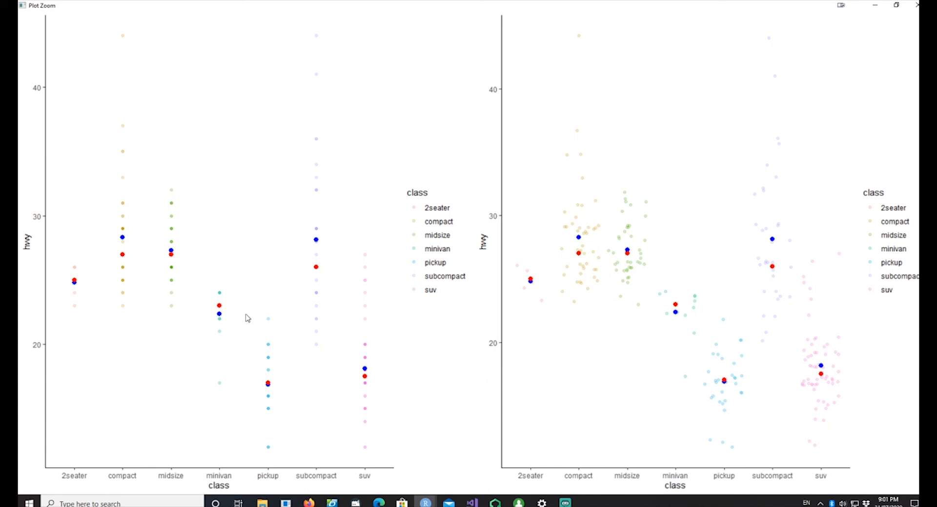
{"action": "mouse_move", "coordinate": [243, 384]}
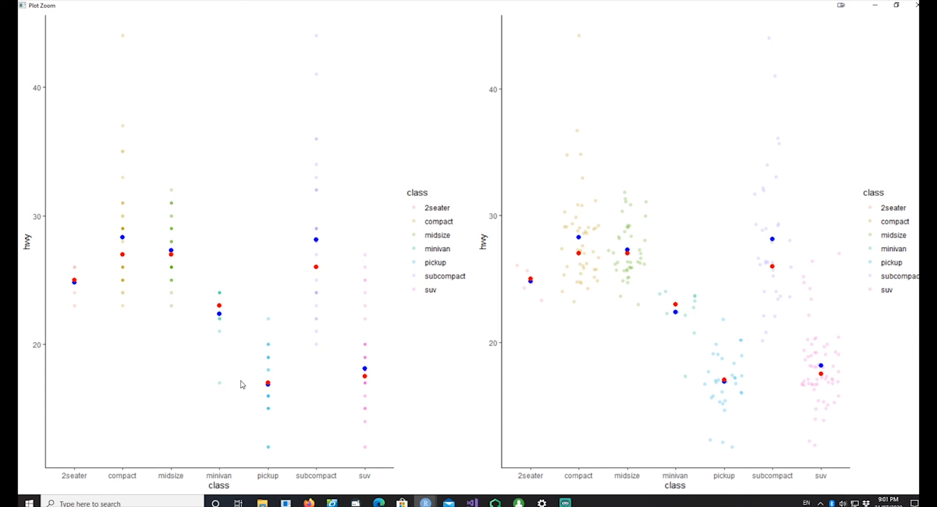
{"action": "mouse_move", "coordinate": [645, 409]}
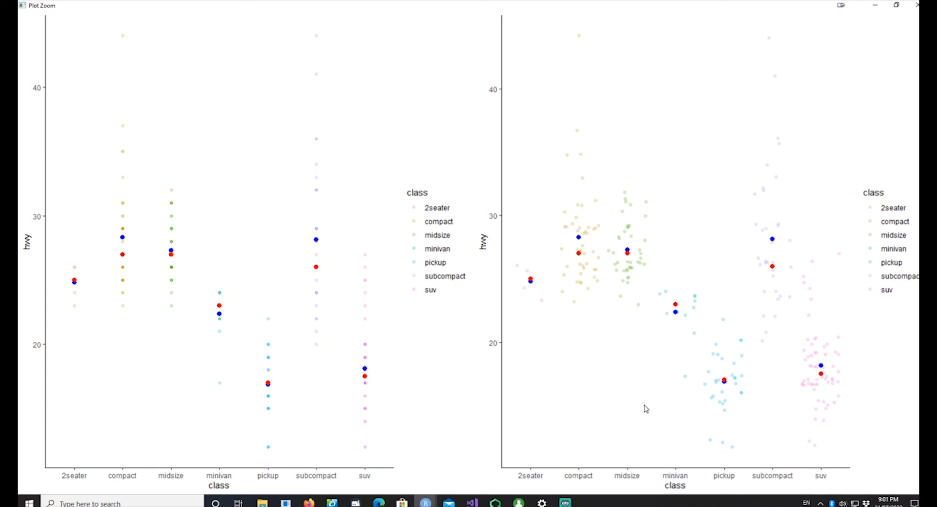